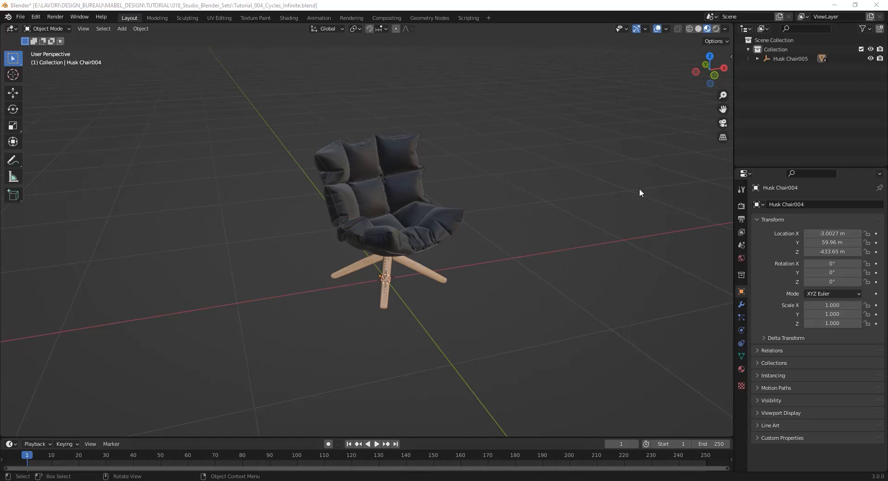
{"action": "mouse_move", "coordinate": [621, 208]}
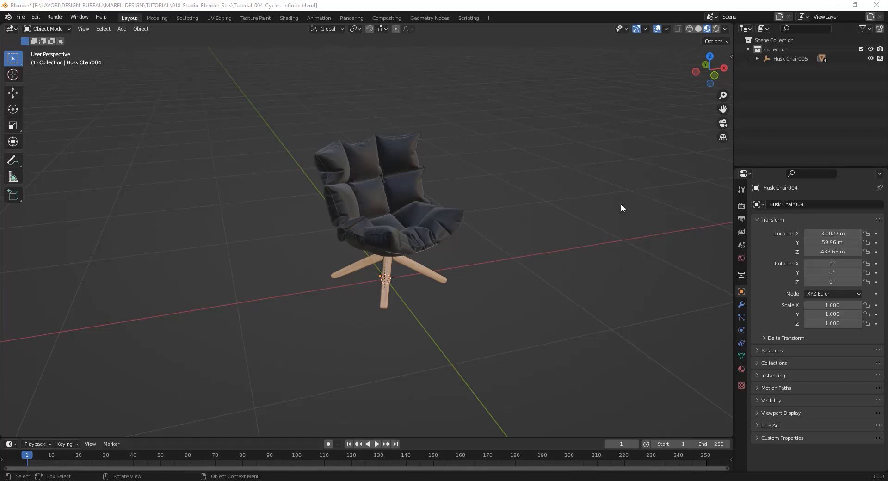
Step: Orbit the view around the chair to inspect it from all sides
{"action": "left_click_drag", "start_coordinate": [621, 209], "coordinate": [545, 246]}
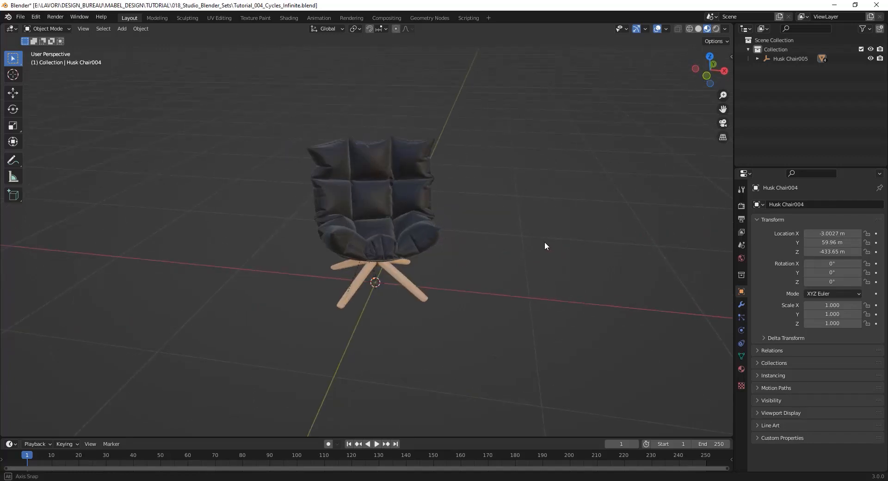
{"action": "left_click_drag", "start_coordinate": [544, 246], "coordinate": [577, 240]}
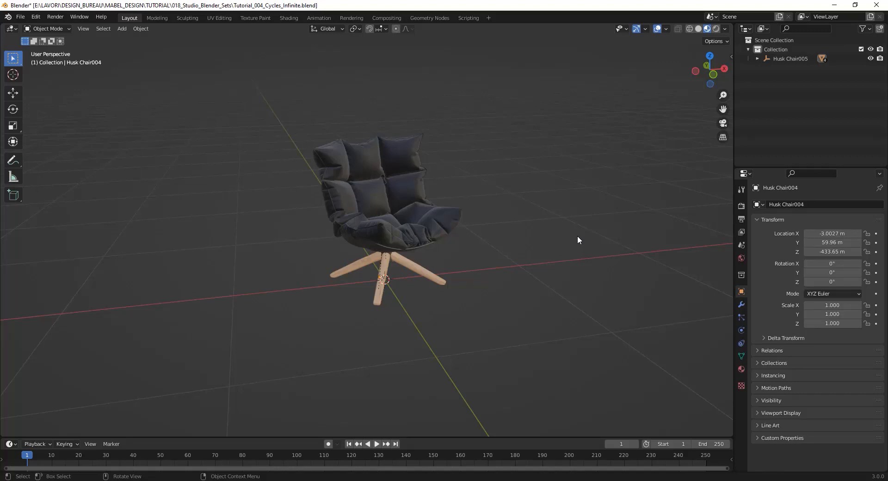
{"action": "mouse_move", "coordinate": [572, 241]}
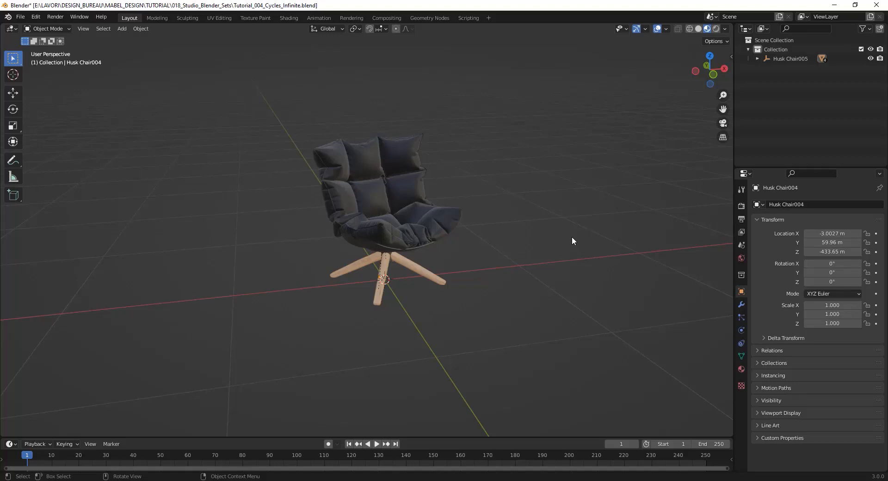
{"action": "mouse_move", "coordinate": [618, 264]}
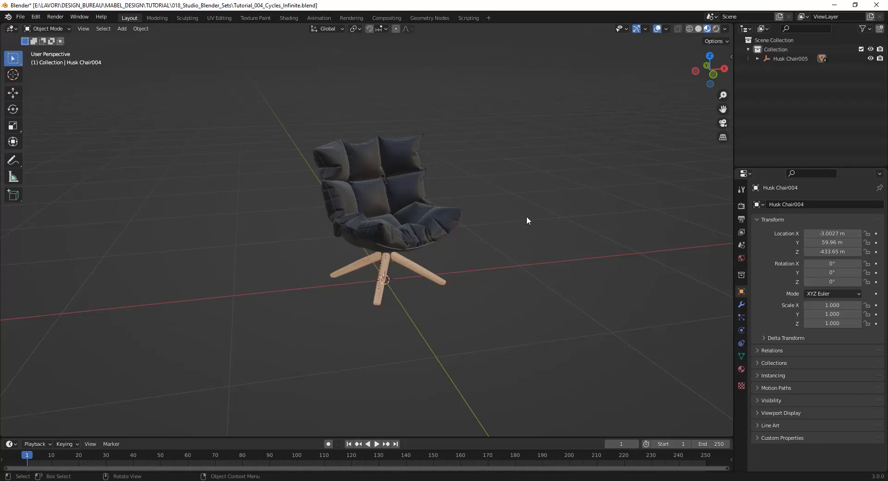
{"action": "left_click_drag", "start_coordinate": [527, 221], "coordinate": [362, 277]}
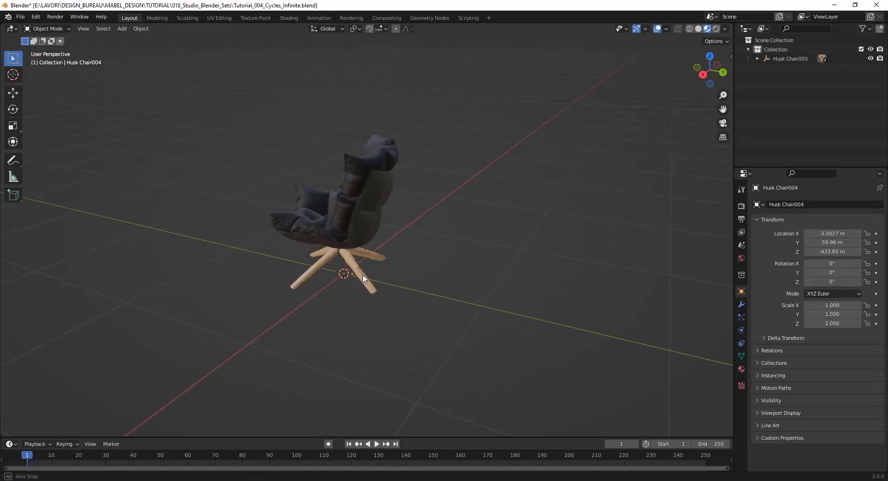
{"action": "left_click_drag", "start_coordinate": [363, 278], "coordinate": [489, 229]}
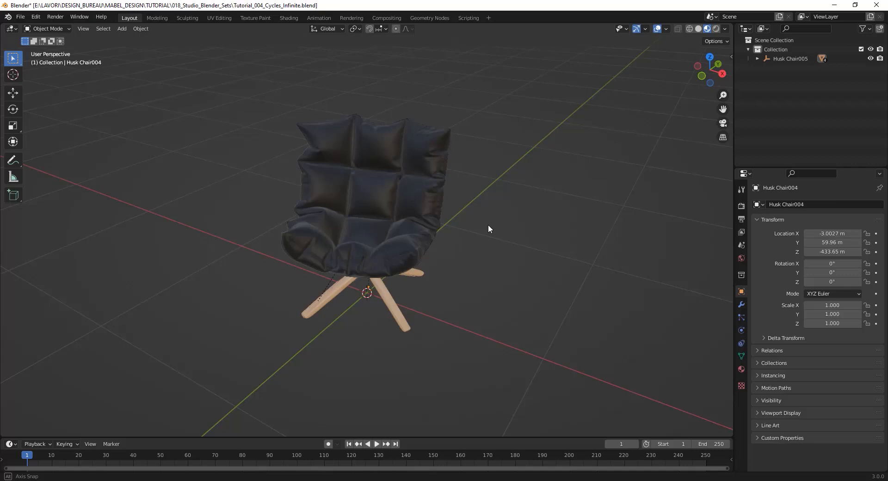
{"action": "left_click_drag", "start_coordinate": [489, 229], "coordinate": [473, 237]}
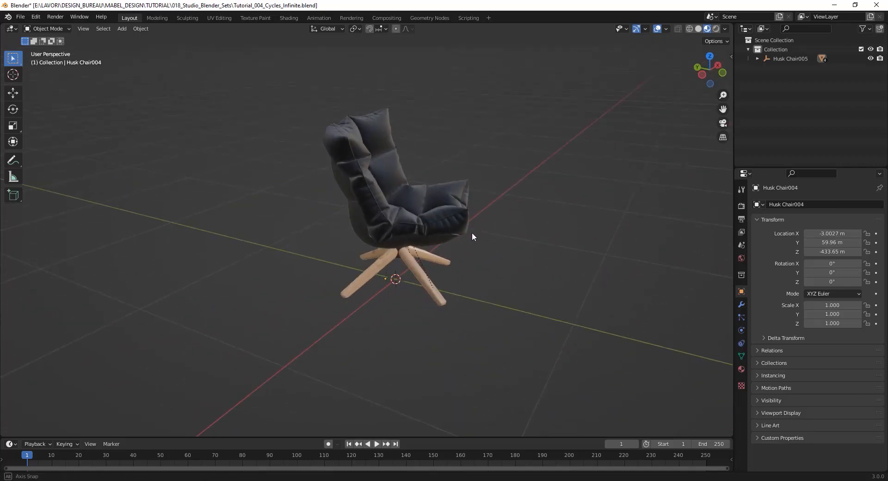
{"action": "left_click_drag", "start_coordinate": [473, 236], "coordinate": [366, 218]}
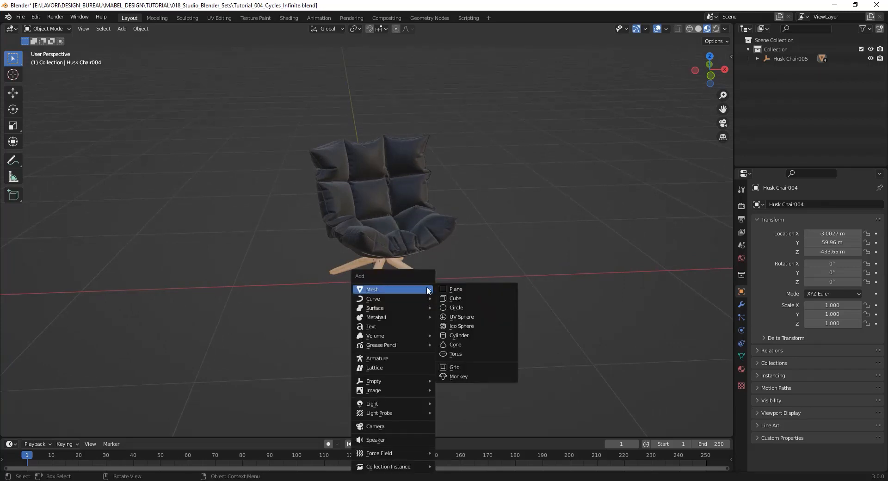
Step: Add a plane under the chair and expand its Visibility options in Object Properties
{"action": "left_click", "coordinate": [455, 289]}
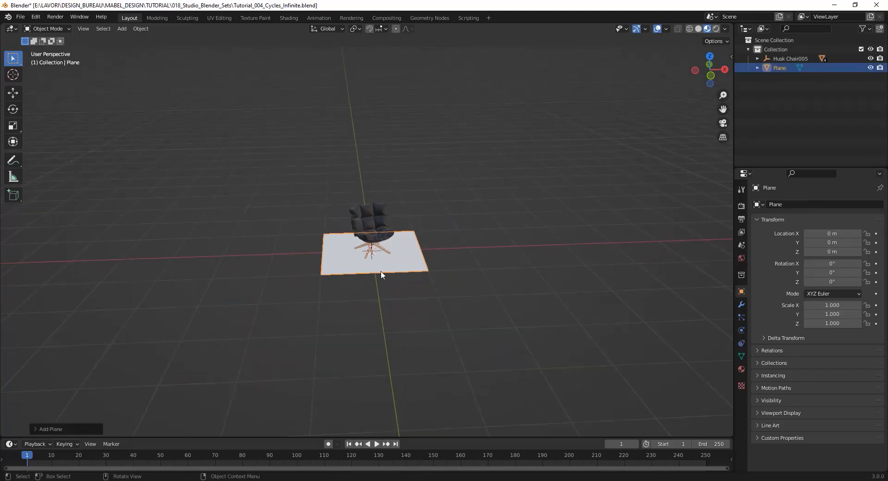
{"action": "left_click_drag", "start_coordinate": [381, 274], "coordinate": [368, 266]}
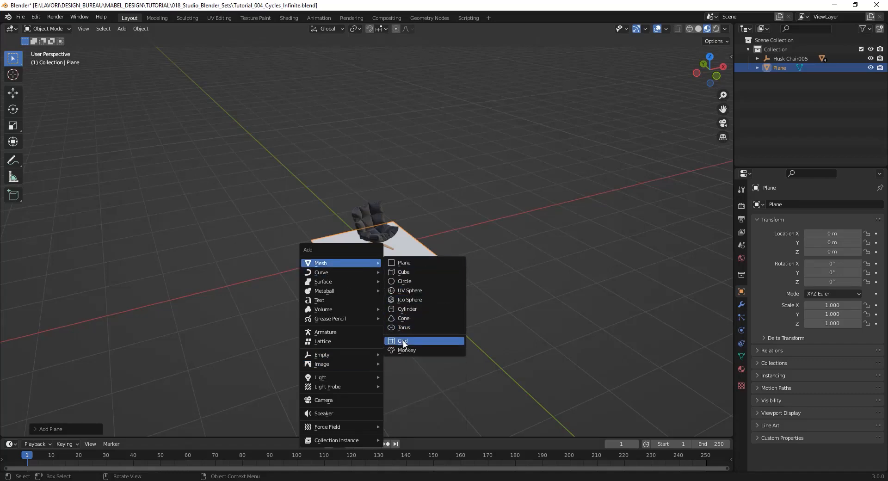
{"action": "mouse_move", "coordinate": [546, 247]}
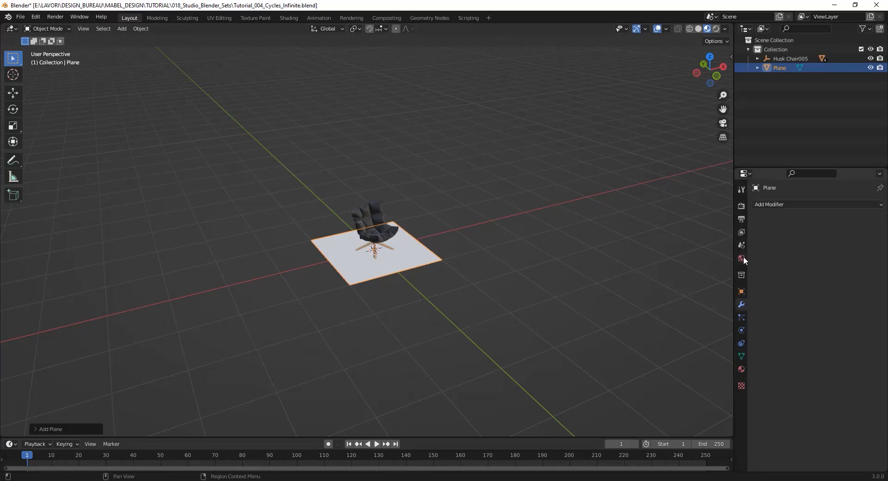
{"action": "left_click", "coordinate": [741, 259]}
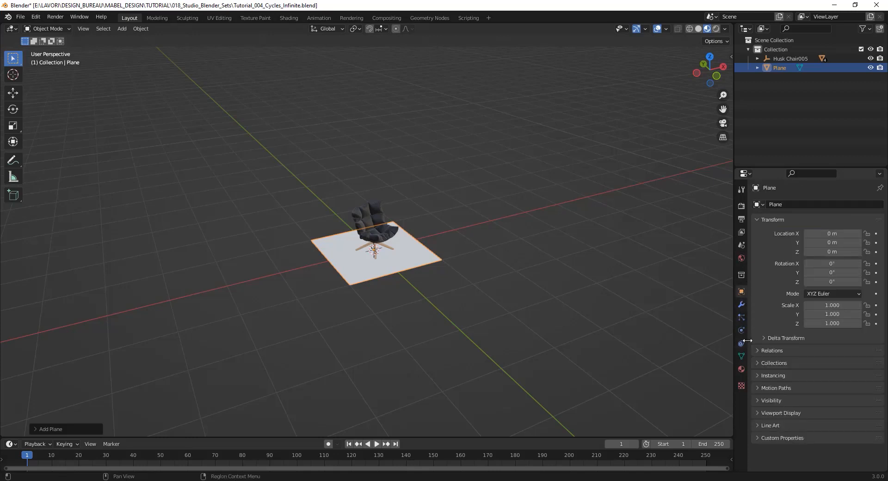
{"action": "left_click", "coordinate": [740, 344]}
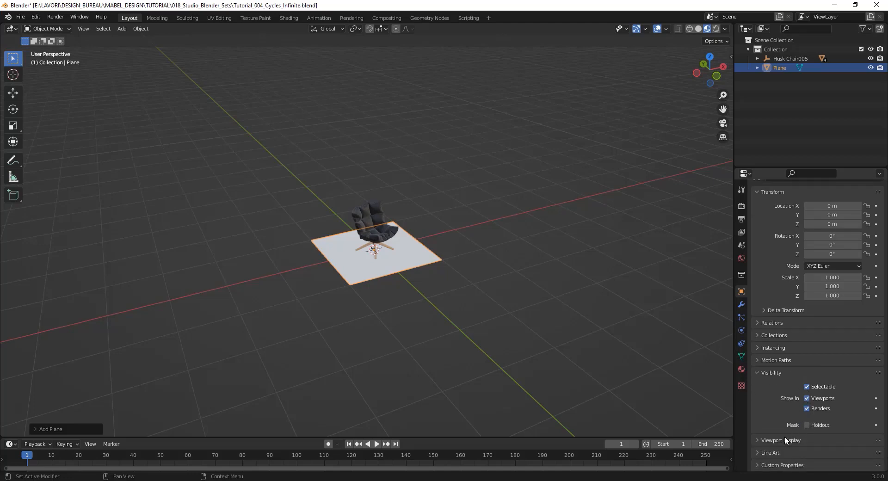
Step: Enable Shadow Catcher for the floor plane under Visibility > Mask
{"action": "scroll", "scroll_direction": "down", "scroll_amount": 3}
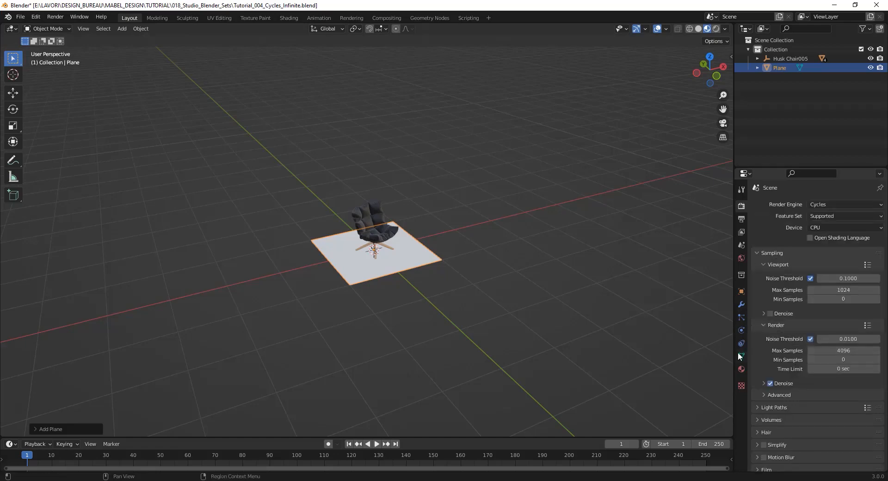
{"action": "left_click", "coordinate": [740, 292]}
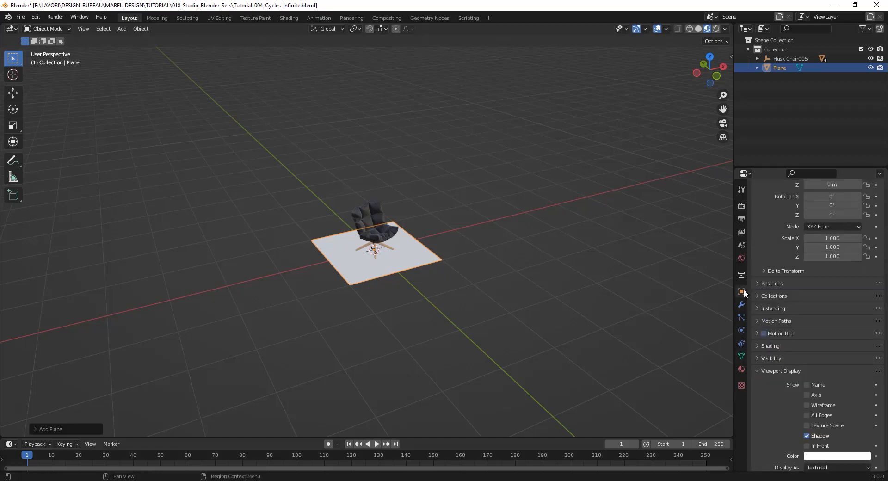
{"action": "scroll", "scroll_direction": "down", "scroll_amount": 3}
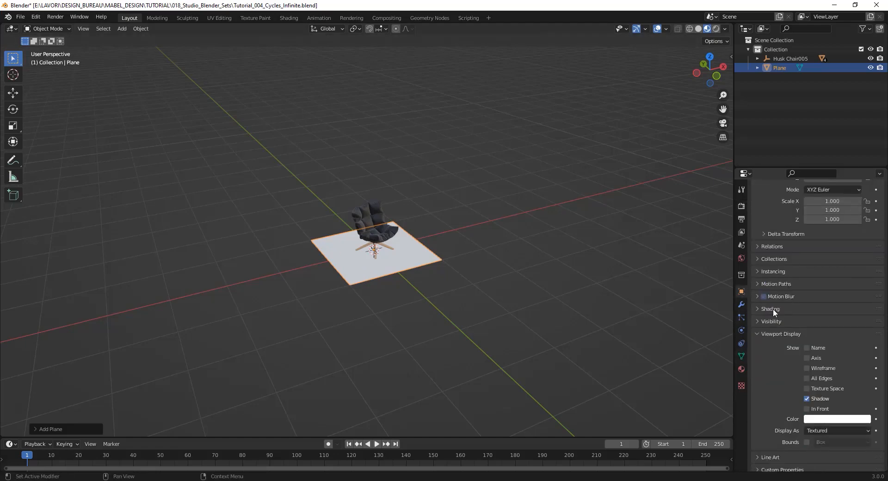
{"action": "left_click", "coordinate": [771, 321]}
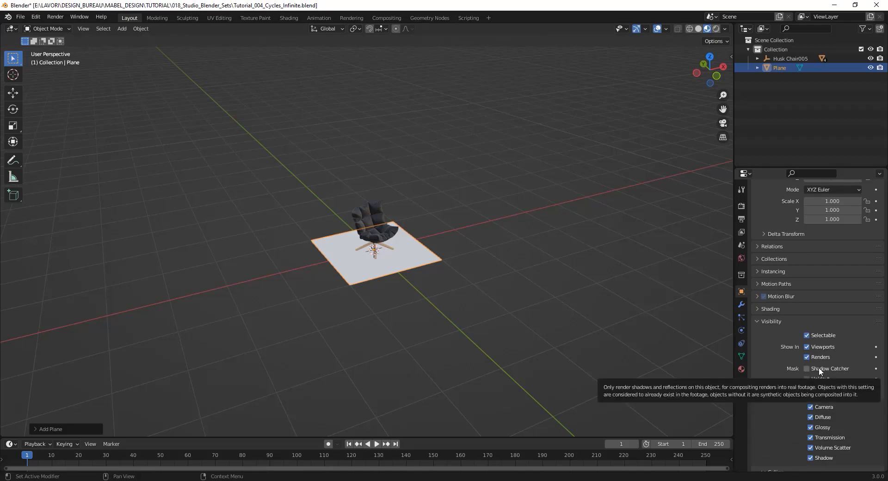
{"action": "left_click", "coordinate": [806, 368]}
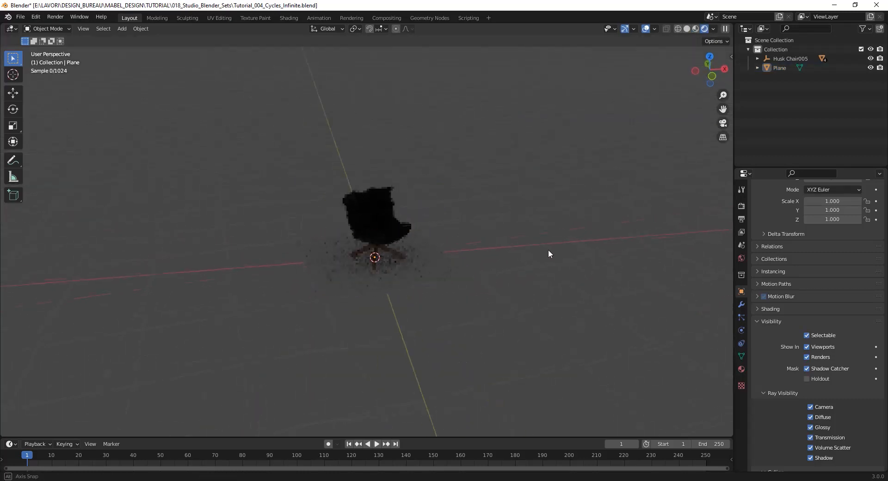
Step: Orbit the rendered Cycles preview around the chair on the shadow-catching floor
{"action": "left_click_drag", "start_coordinate": [548, 254], "coordinate": [358, 276]}
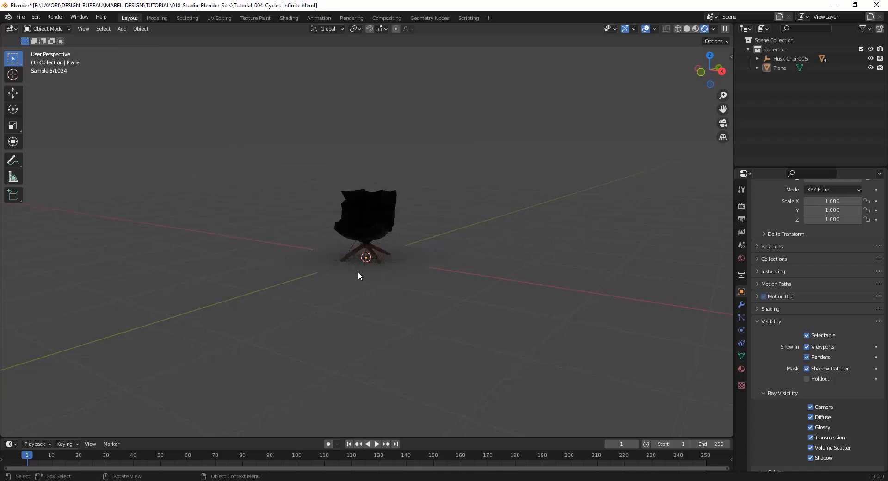
{"action": "mouse_move", "coordinate": [547, 297]}
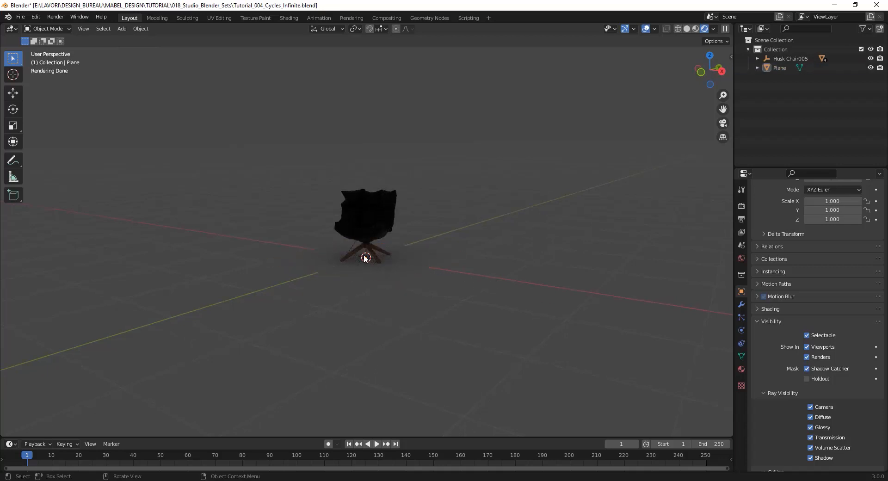
{"action": "mouse_move", "coordinate": [357, 249]}
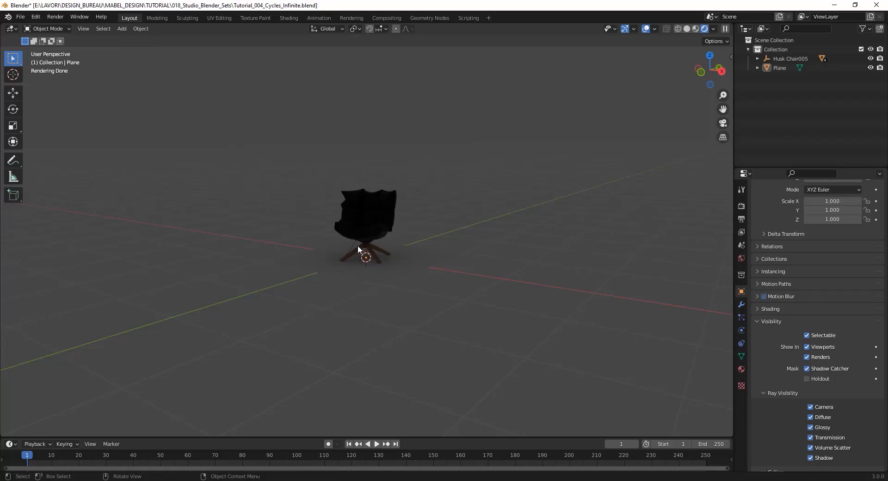
{"action": "mouse_move", "coordinate": [410, 181]}
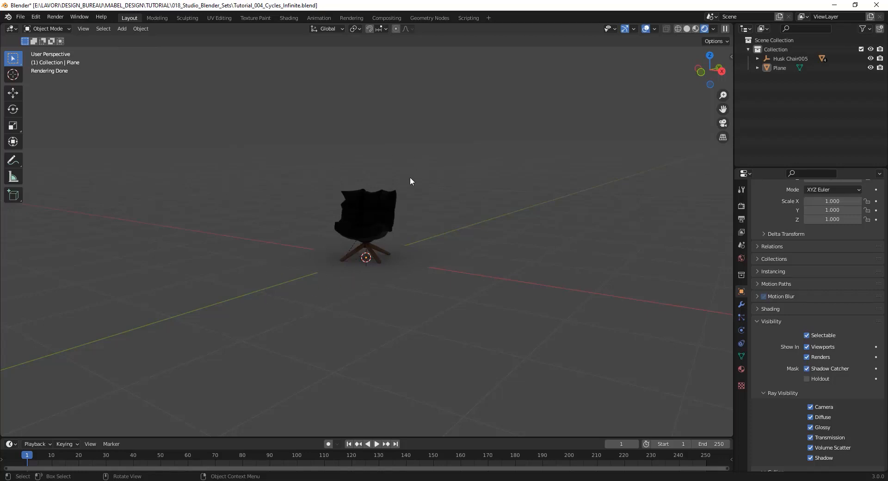
{"action": "mouse_move", "coordinate": [374, 292]}
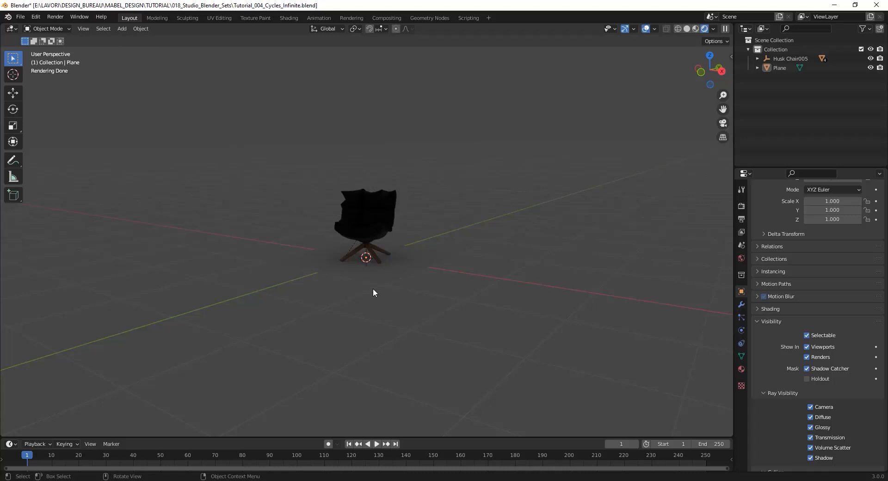
{"action": "mouse_move", "coordinate": [694, 31]}
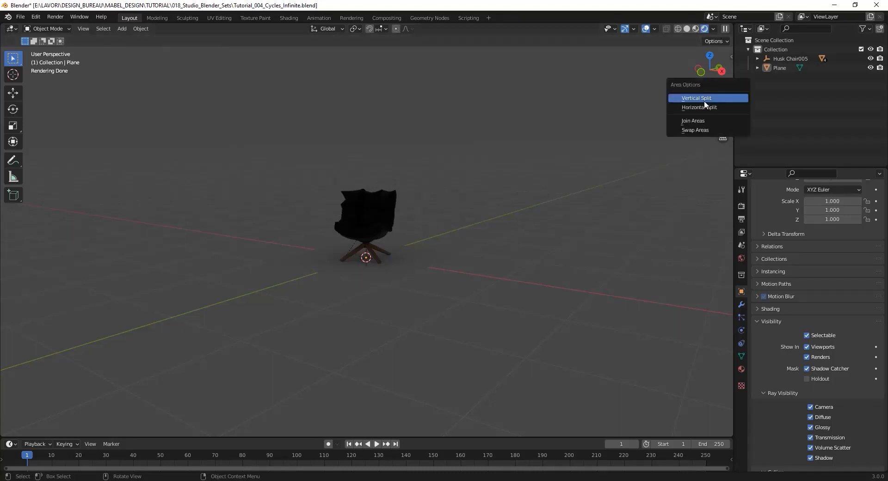
Step: Split the viewport vertically and make the right area a World Shader Editor
{"action": "left_click", "coordinate": [696, 98]}
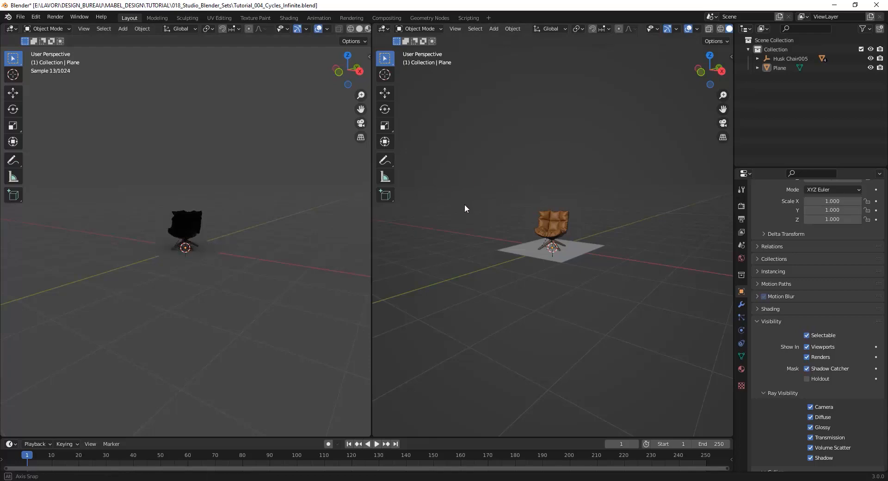
{"action": "left_click", "coordinate": [383, 28]}
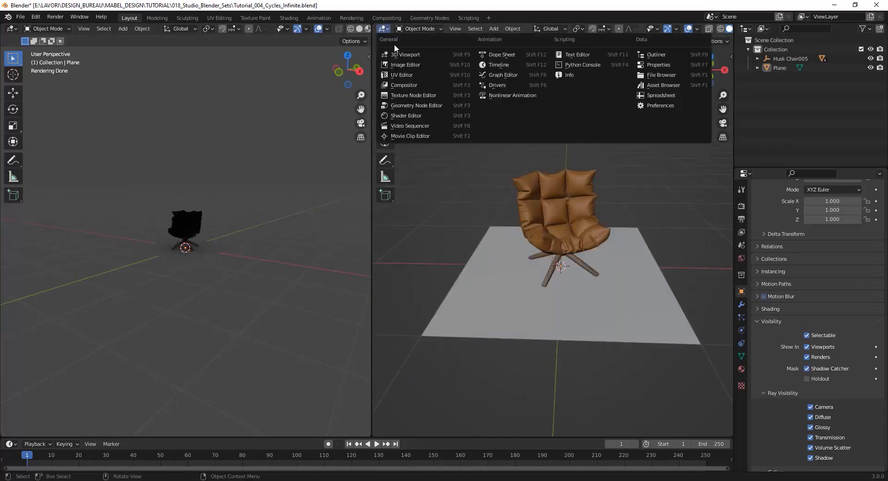
{"action": "left_click", "coordinate": [405, 54]}
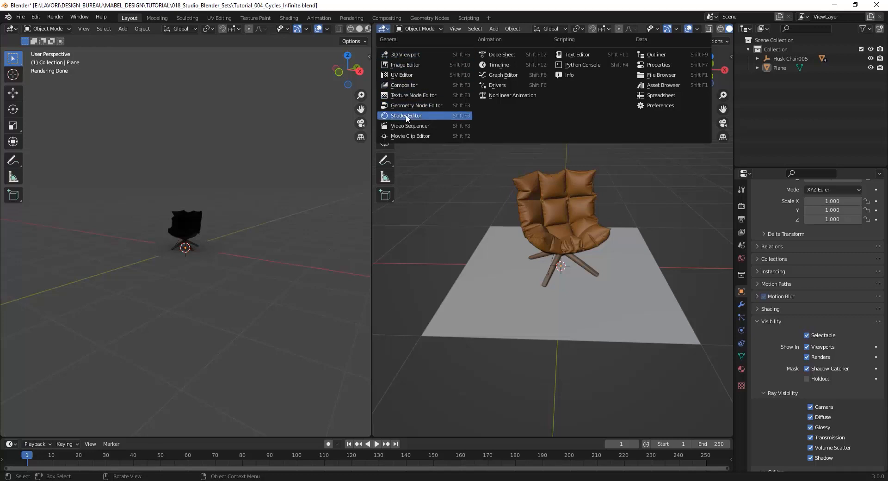
{"action": "left_click", "coordinate": [405, 116]}
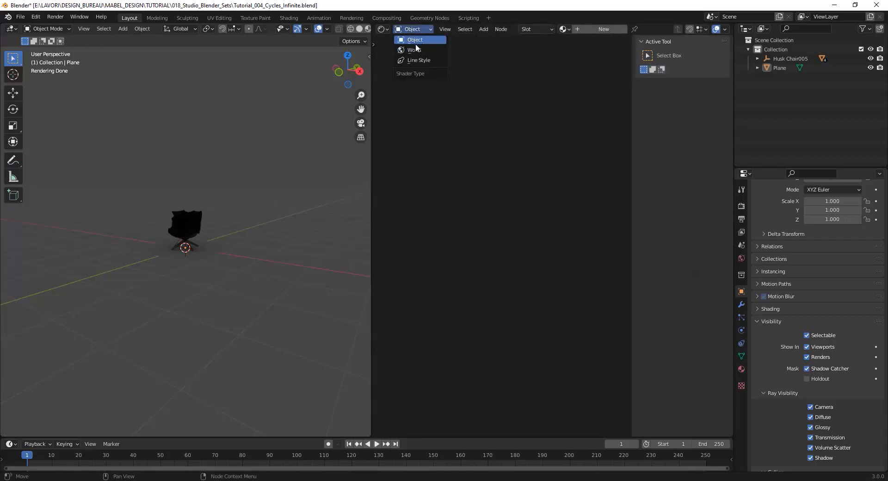
{"action": "left_click", "coordinate": [414, 50]}
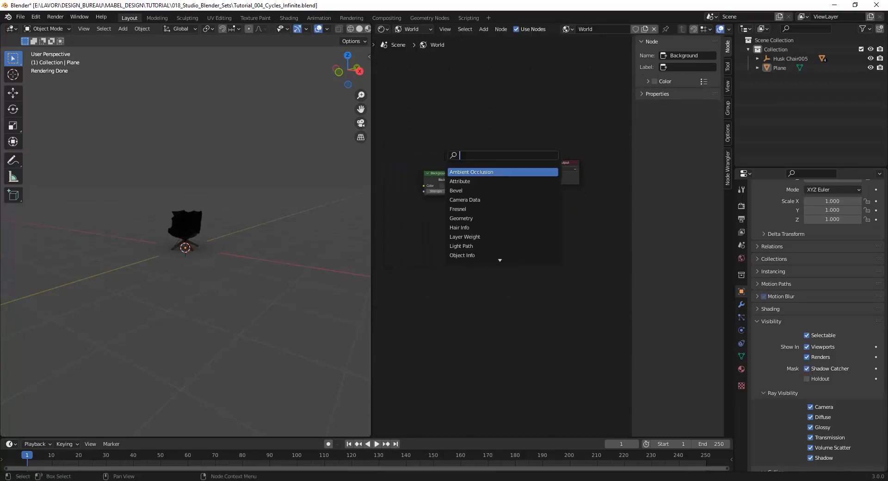
Step: Add a Mix Shader and second Background node, then search for Light Path
{"action": "type", "text": "mix"}
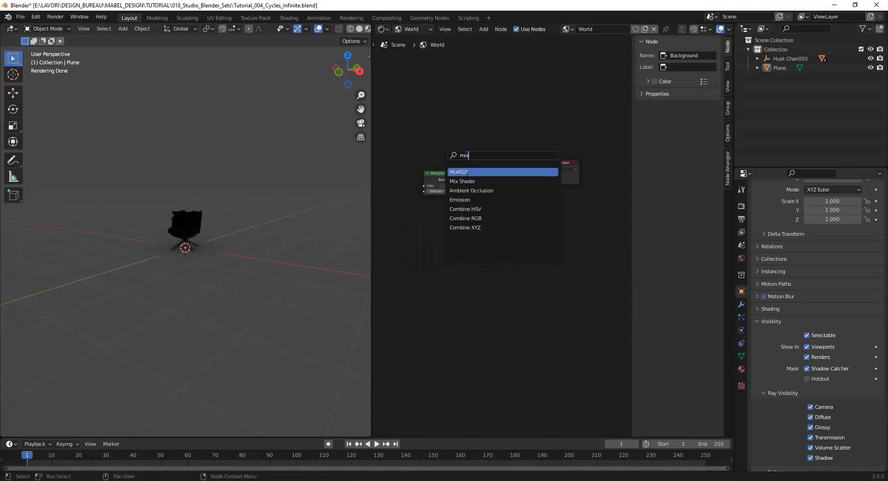
{"action": "left_click", "coordinate": [462, 180]}
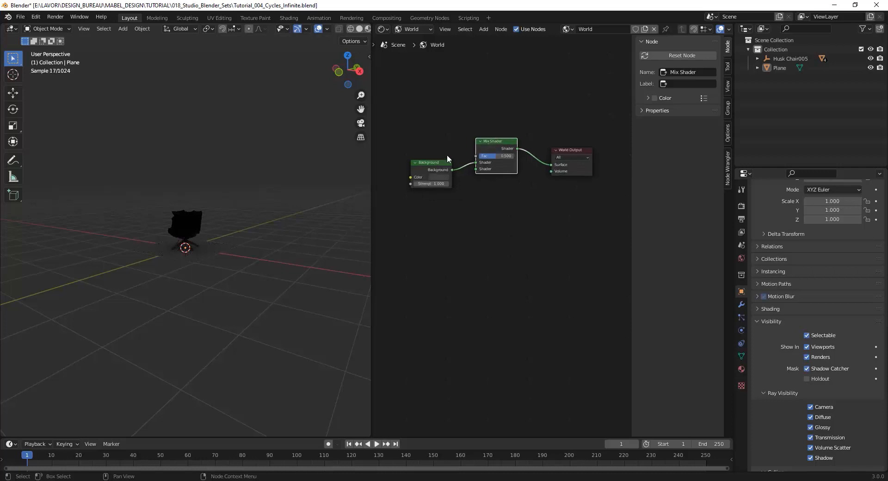
{"action": "left_click_drag", "start_coordinate": [427, 162], "coordinate": [483, 226]}
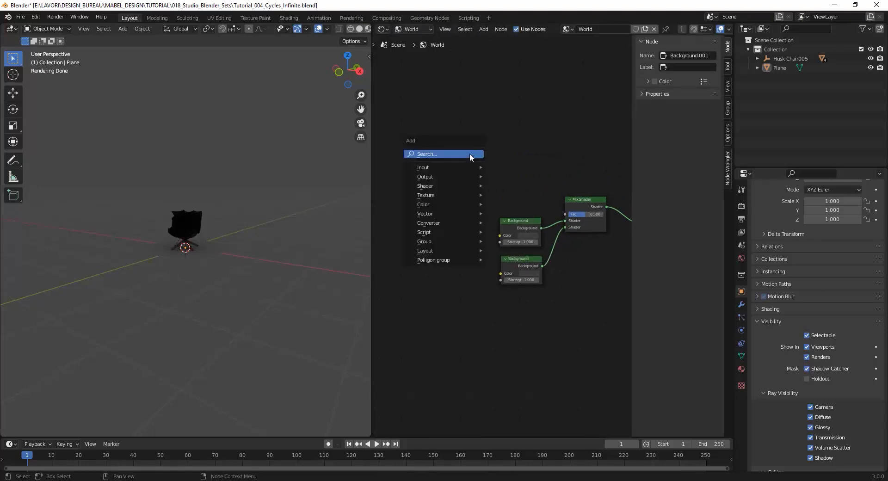
{"action": "type", "text": "light"}
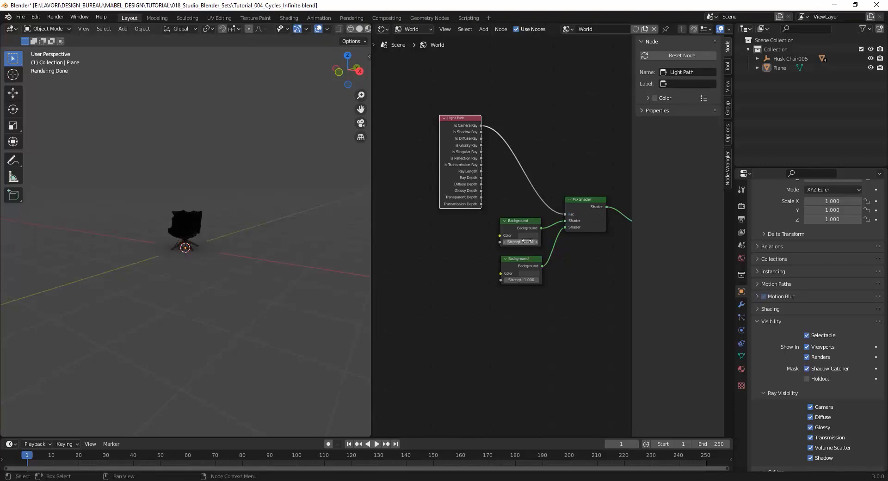
Step: Make the first Background light grey and the second white, then scale up the floor plane
{"action": "left_click", "coordinate": [527, 234]}
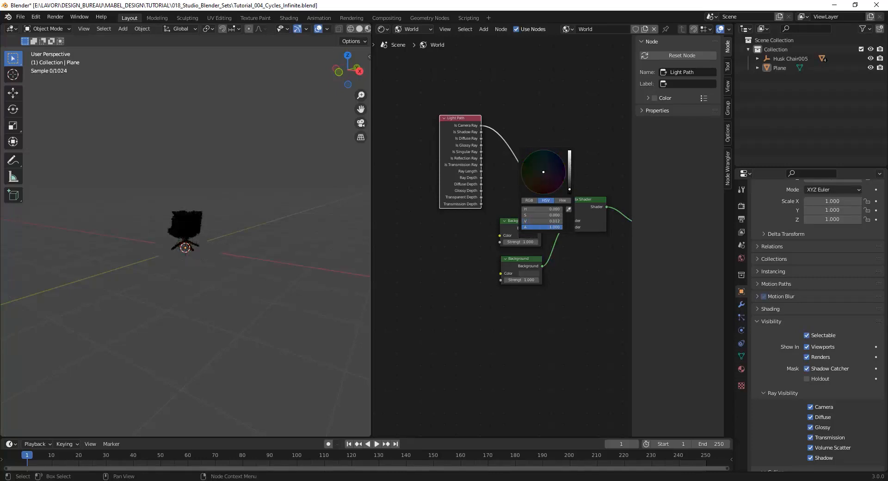
{"action": "left_click", "coordinate": [541, 220]}
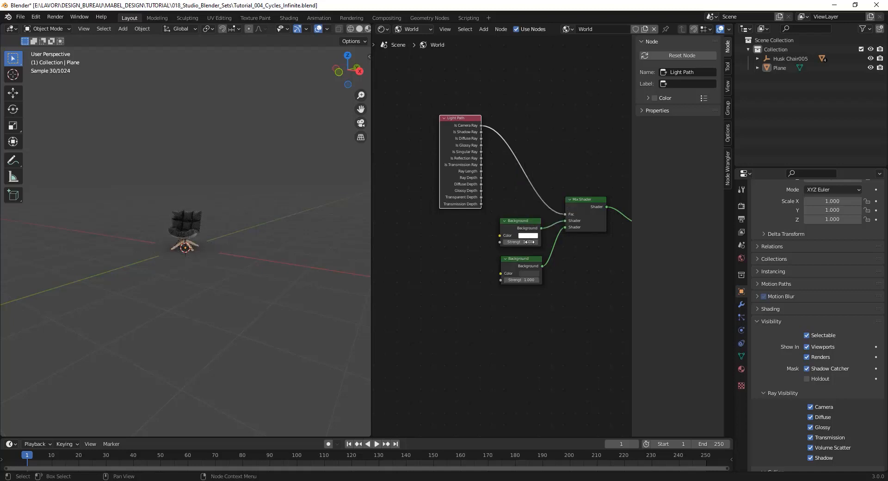
{"action": "left_click", "coordinate": [518, 259]}
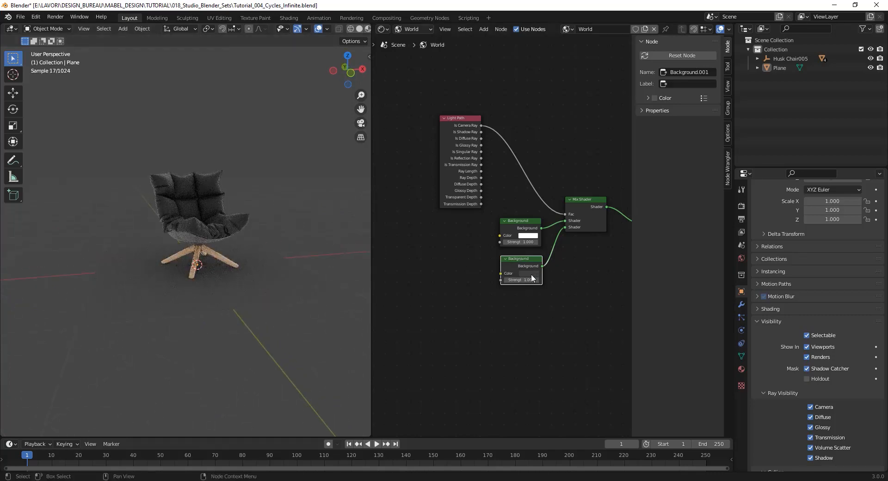
{"action": "left_click", "coordinate": [527, 273]}
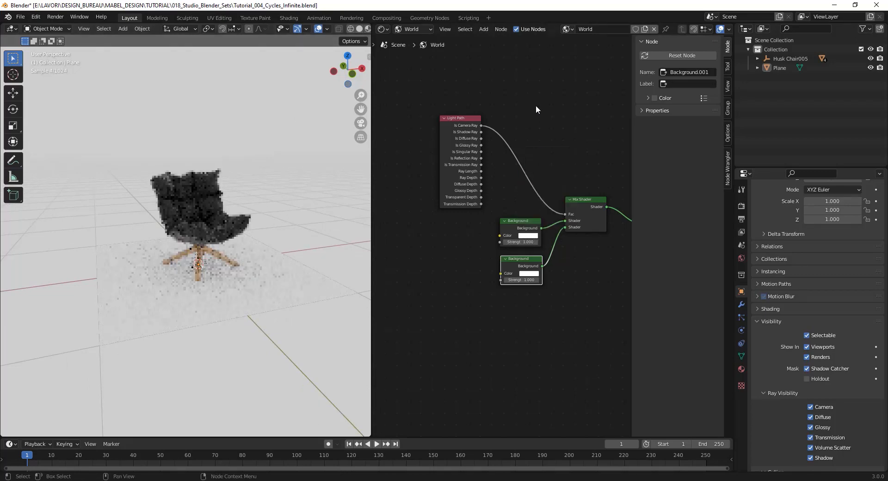
{"action": "left_click", "coordinate": [526, 234]}
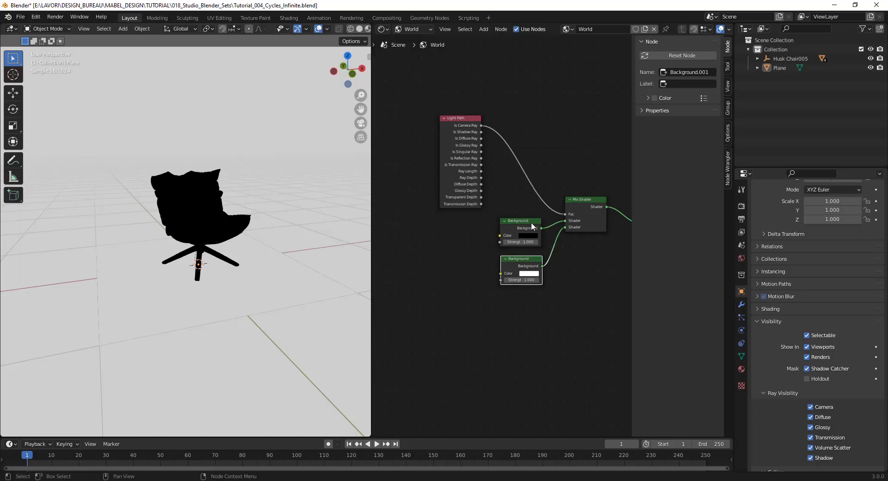
{"action": "left_click", "coordinate": [526, 234]}
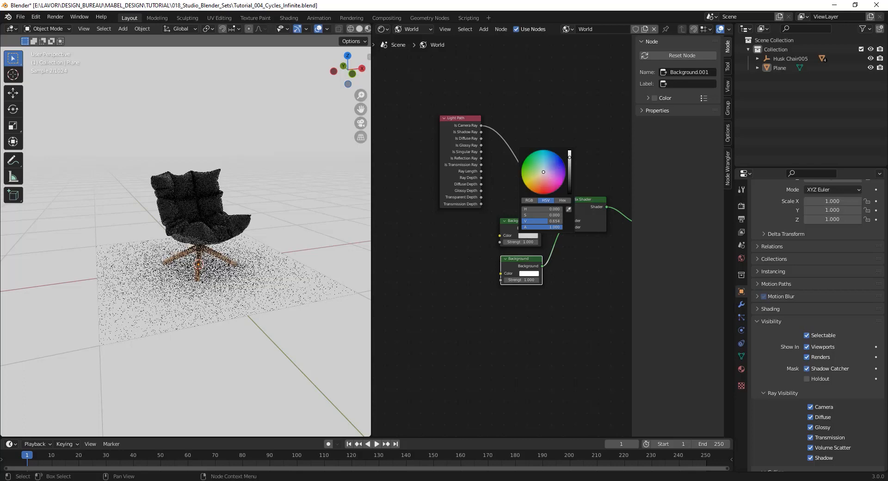
{"action": "left_click", "coordinate": [239, 237]}
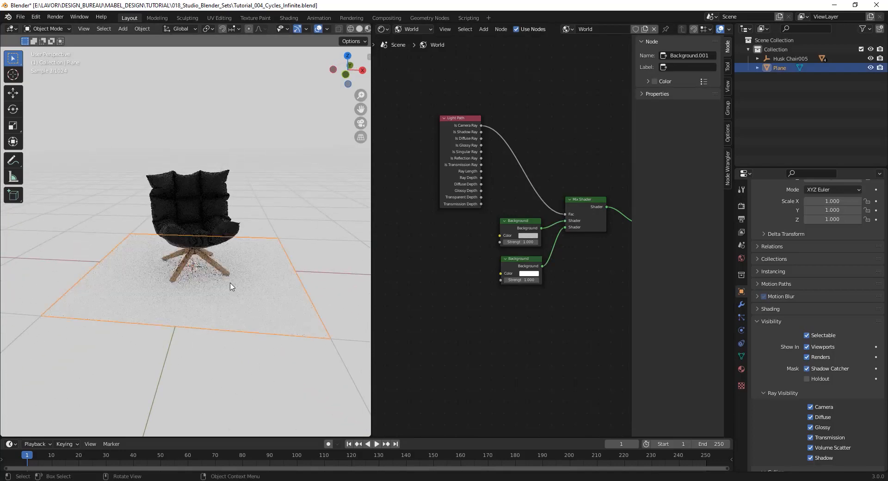
{"action": "key", "text": "s"}
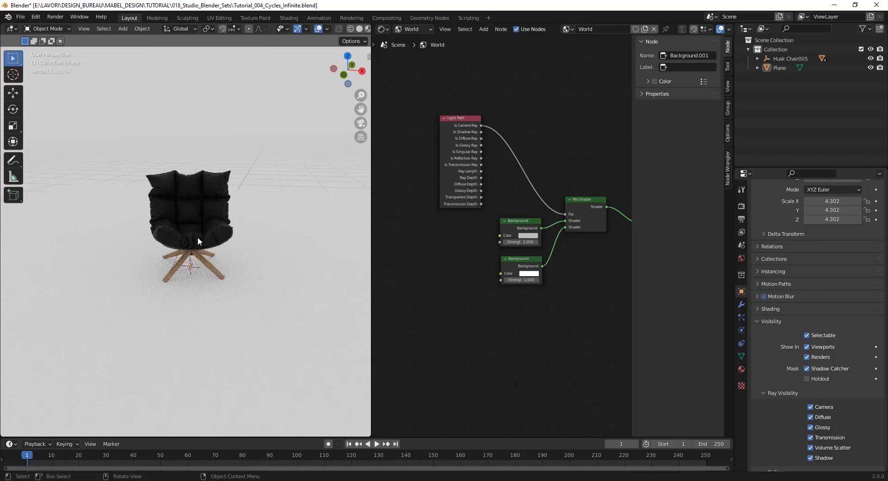
{"action": "mouse_move", "coordinate": [157, 181]}
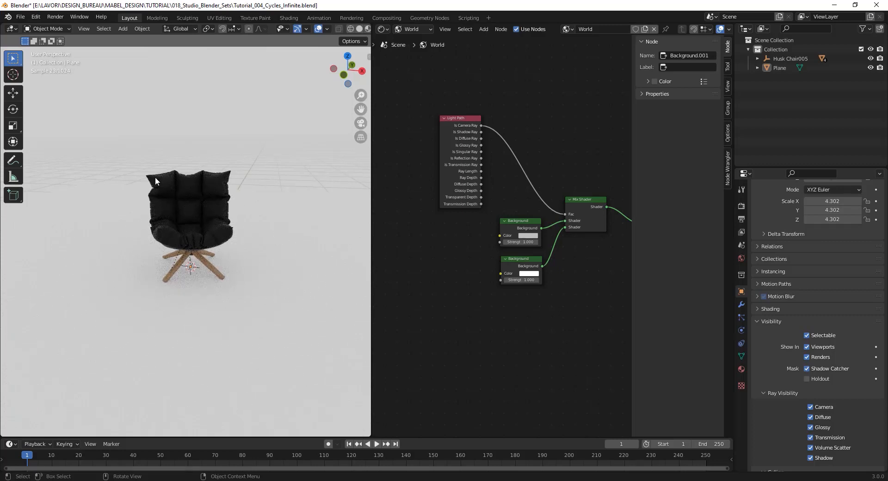
{"action": "mouse_move", "coordinate": [165, 249]}
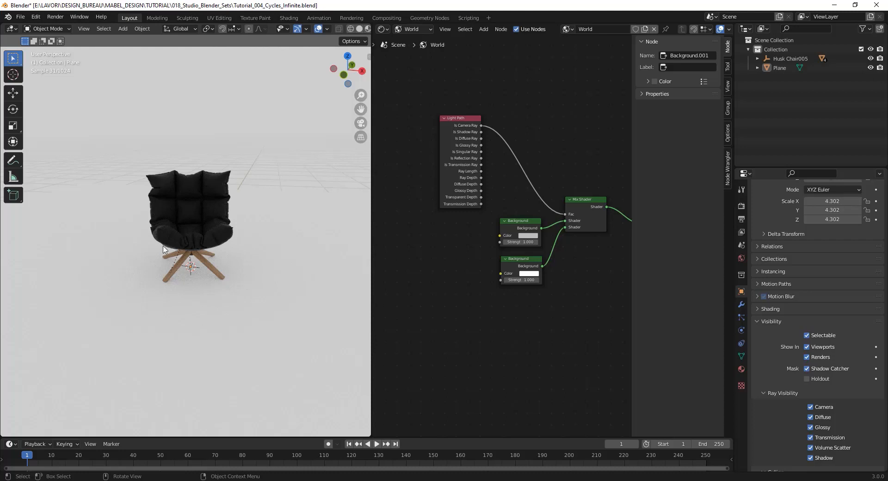
{"action": "mouse_move", "coordinate": [164, 176]}
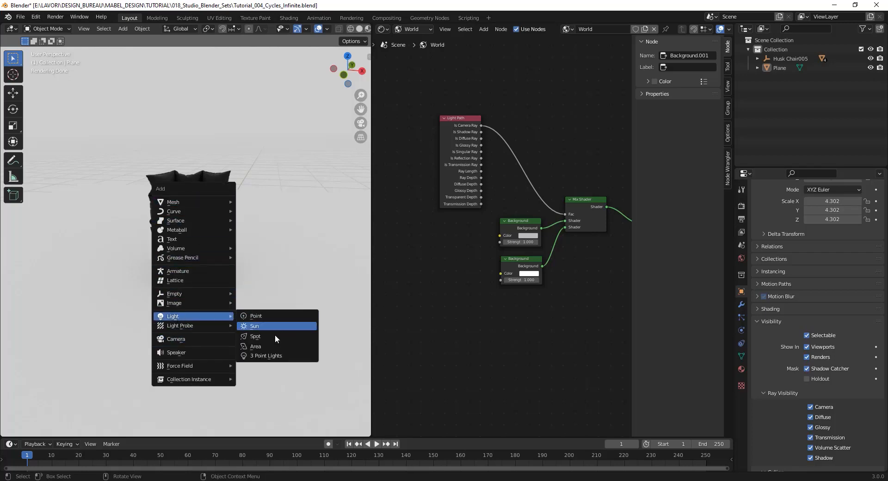
Step: Add an area light, position and aim it at the chair, and duplicate it
{"action": "left_click", "coordinate": [255, 346]}
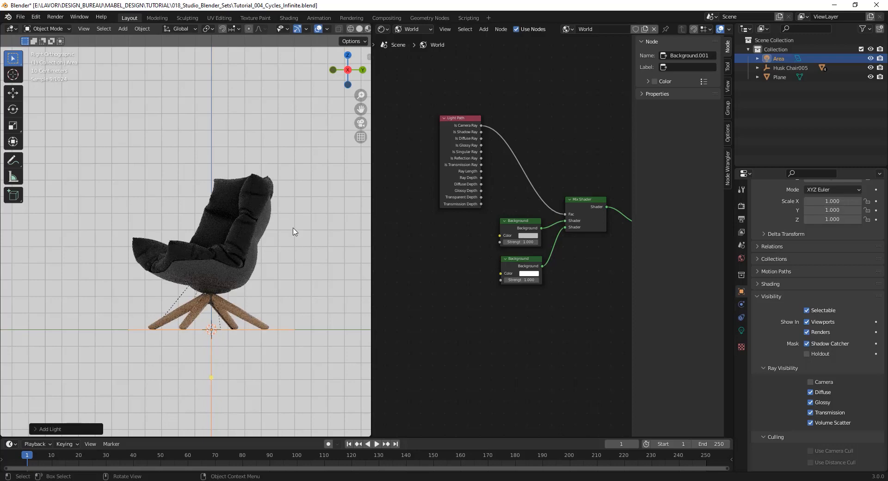
{"action": "key", "text": "r"}
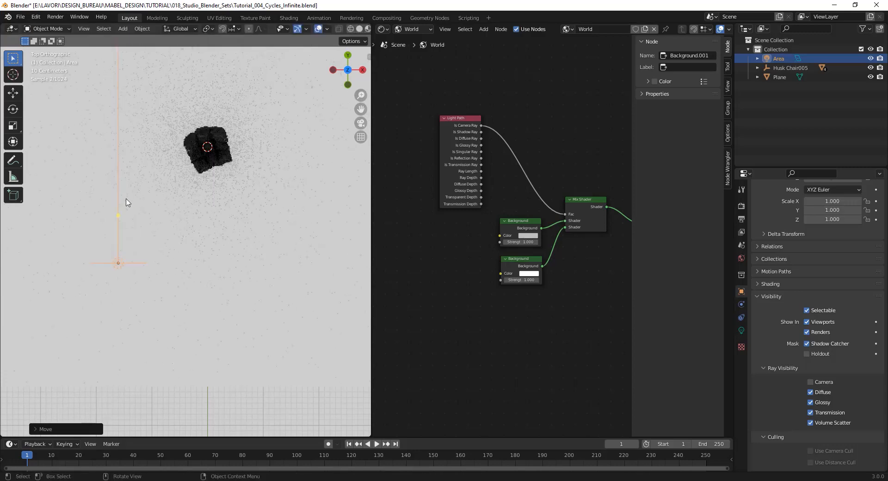
{"action": "key", "text": "r"}
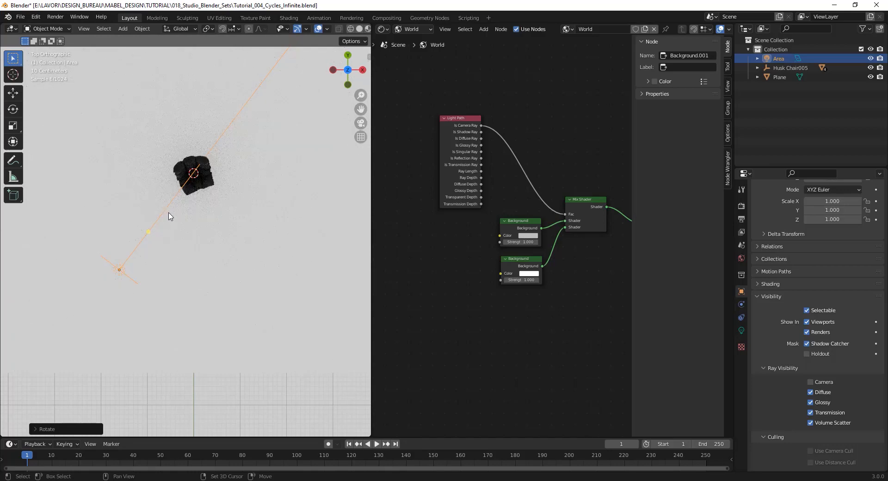
{"action": "key", "text": "shift+d"}
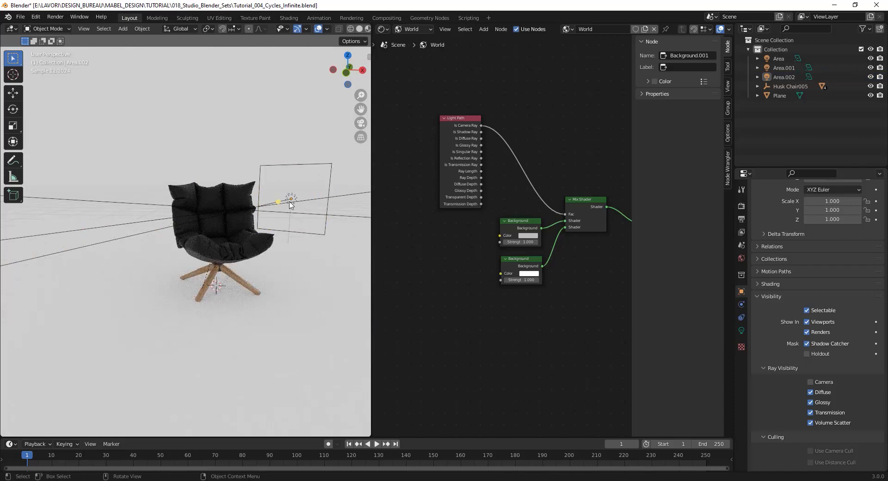
{"action": "mouse_move", "coordinate": [243, 203]}
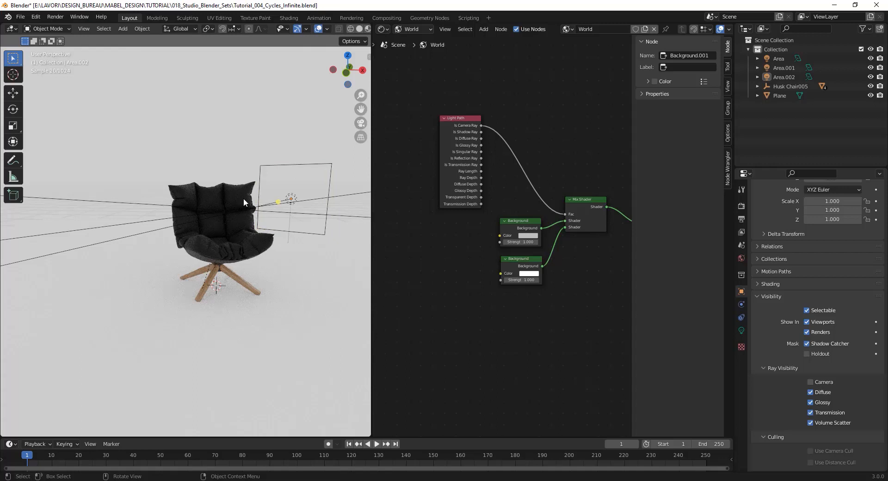
{"action": "mouse_move", "coordinate": [219, 153]}
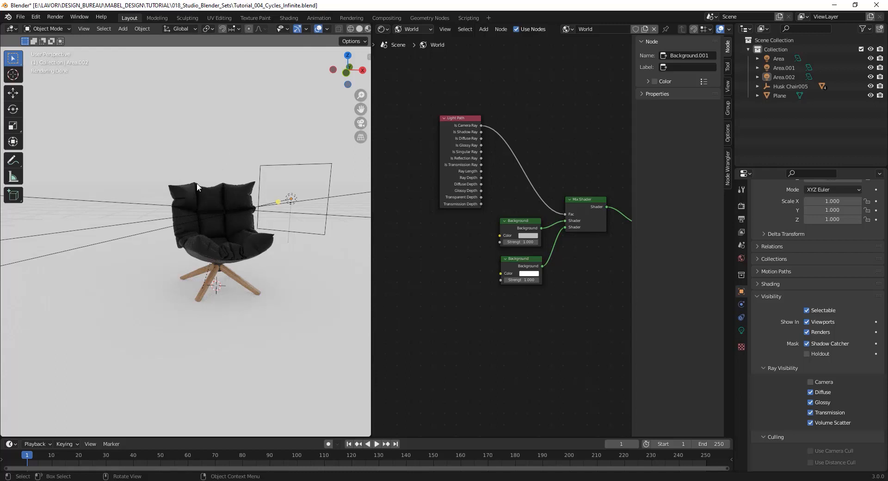
{"action": "mouse_move", "coordinate": [184, 208]}
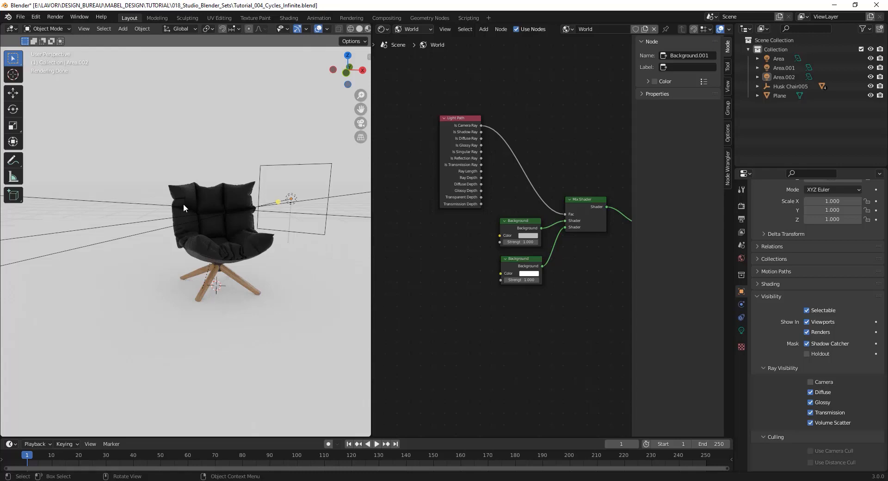
{"action": "mouse_move", "coordinate": [179, 234]}
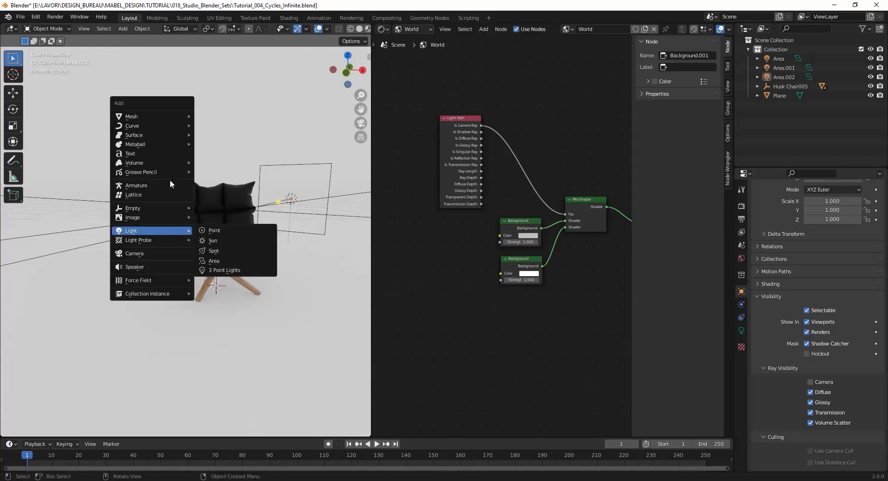
Step: Add a camera to the scene and show its lens settings
{"action": "left_click", "coordinate": [134, 254]}
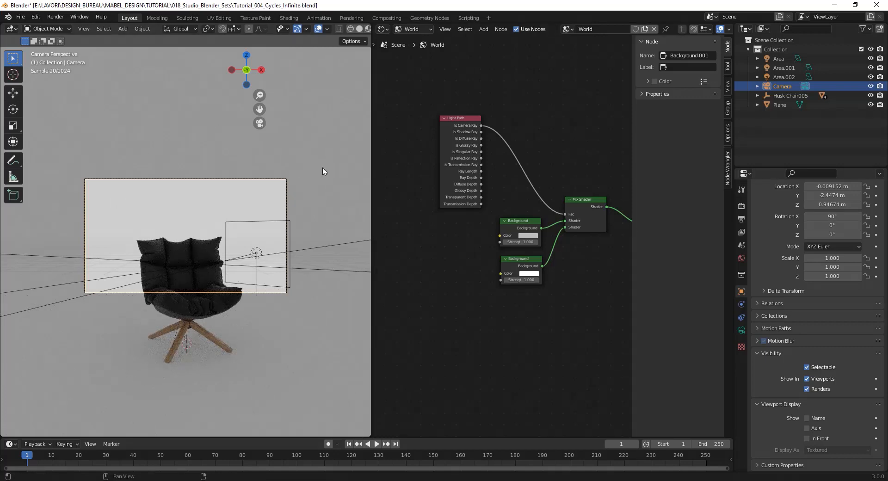
{"action": "left_click", "coordinate": [740, 206]}
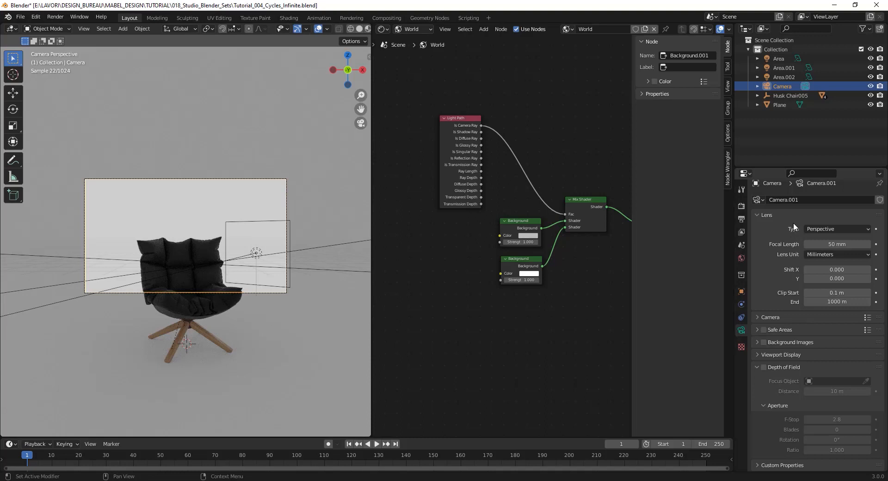
Step: Set the camera focal length to 100 mm and pull the camera back
{"action": "double_click", "coordinate": [836, 244]}
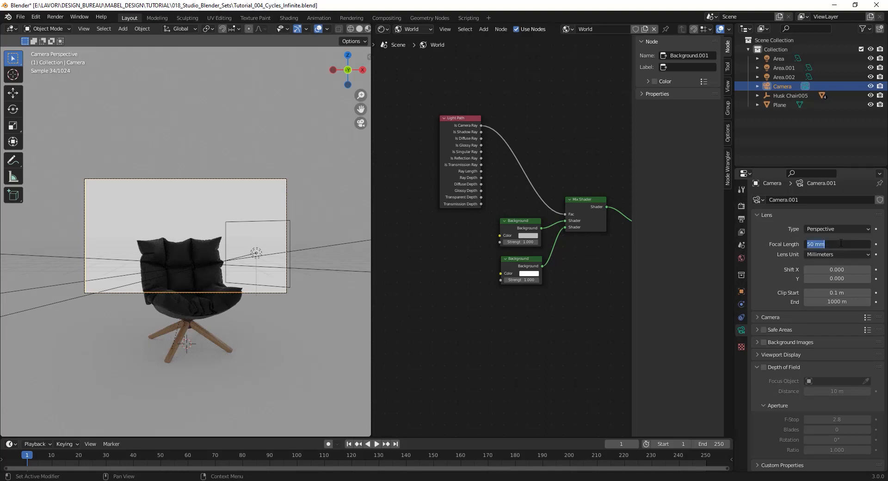
{"action": "type", "text": "100"}
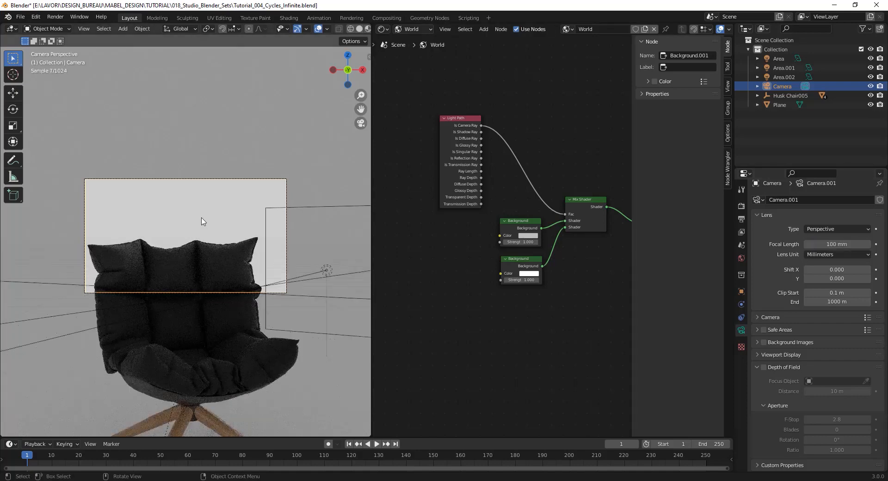
{"action": "key", "text": "g"}
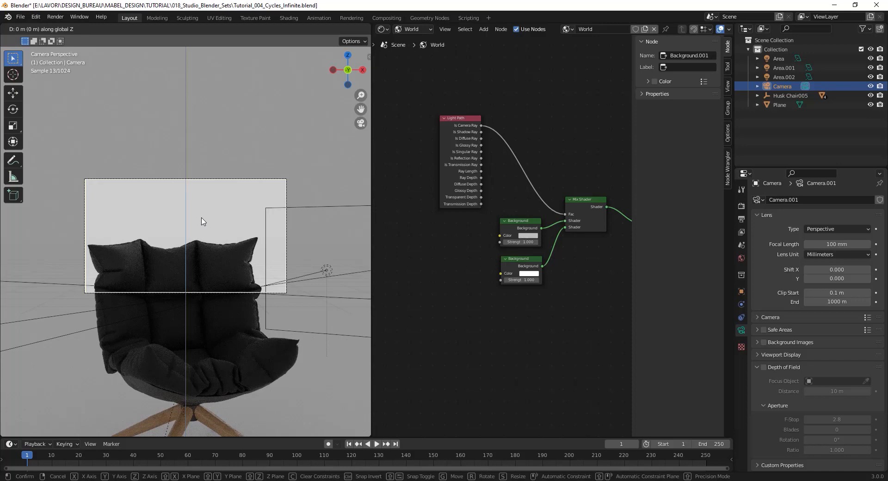
{"action": "mouse_move", "coordinate": [194, 259]}
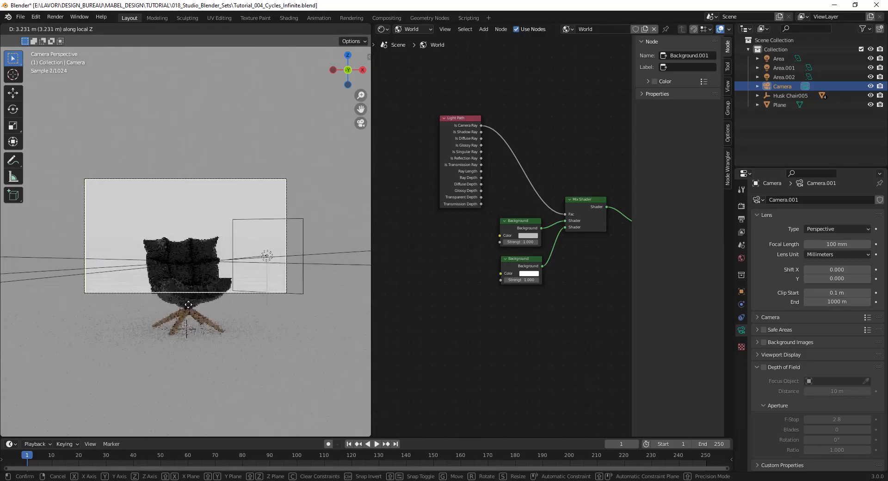
{"action": "left_click", "coordinate": [198, 267]}
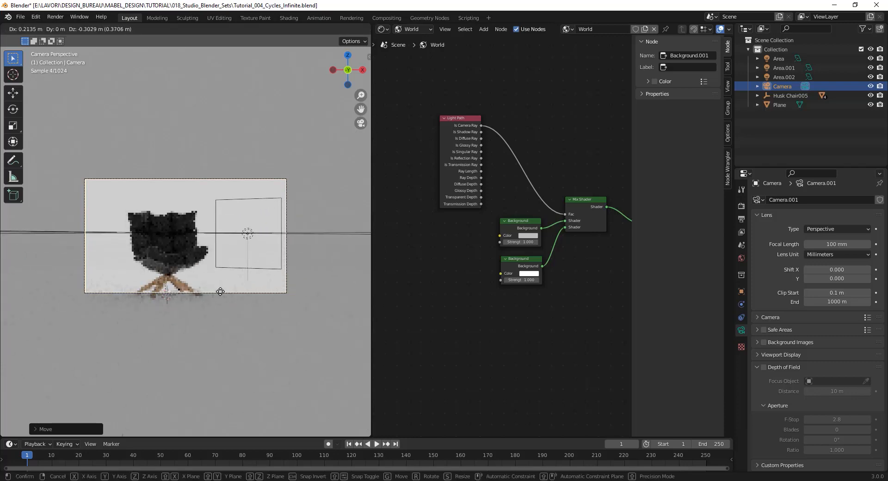
{"action": "mouse_move", "coordinate": [217, 274]}
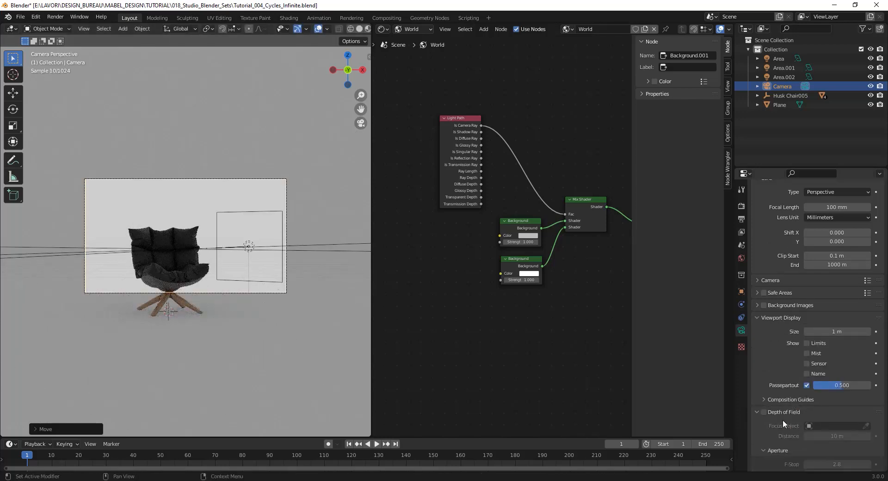
Step: Enable Thirds composition guides, set lens Shift Y to -0.13, and reposition the camera
{"action": "left_click", "coordinate": [789, 399]}
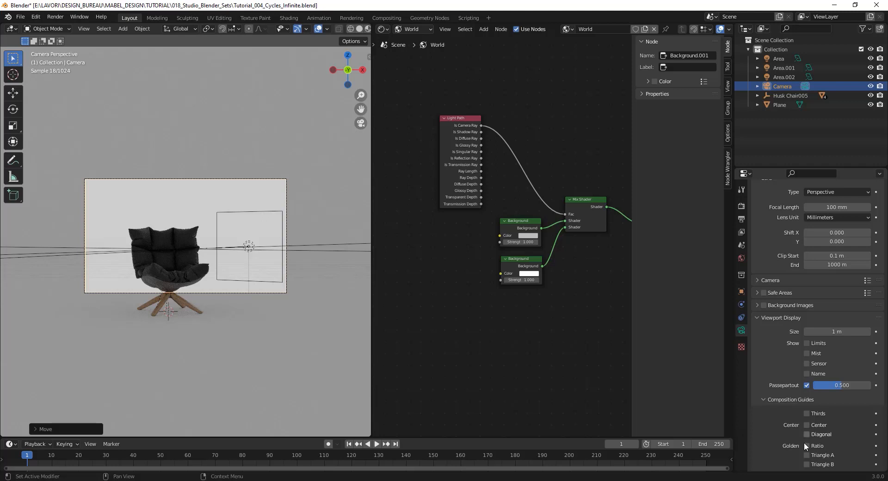
{"action": "left_click", "coordinate": [806, 414]}
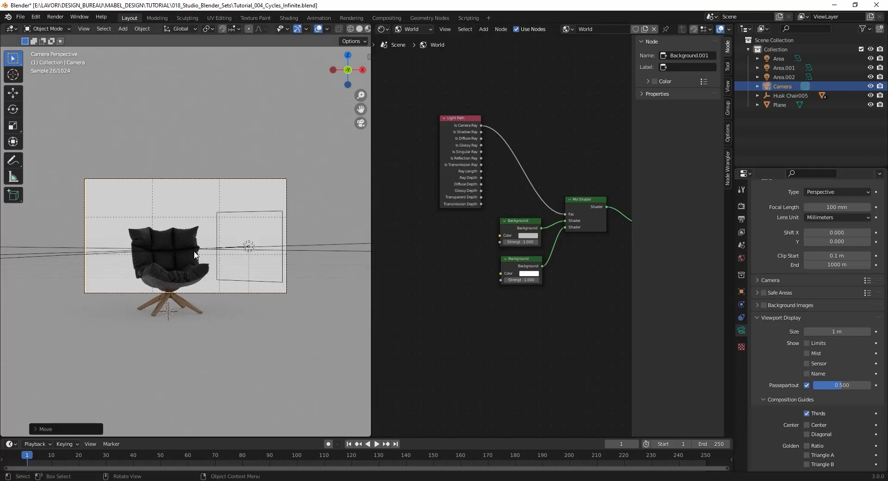
{"action": "mouse_move", "coordinate": [215, 273]}
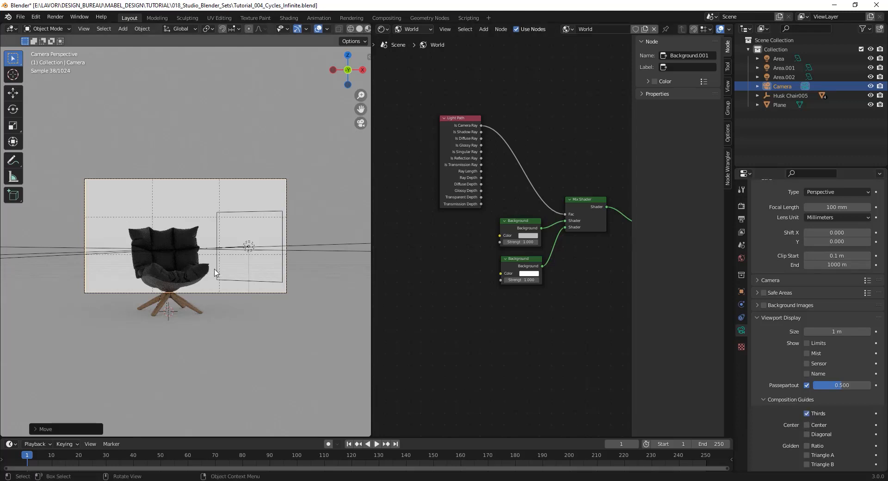
{"action": "key", "text": "g"}
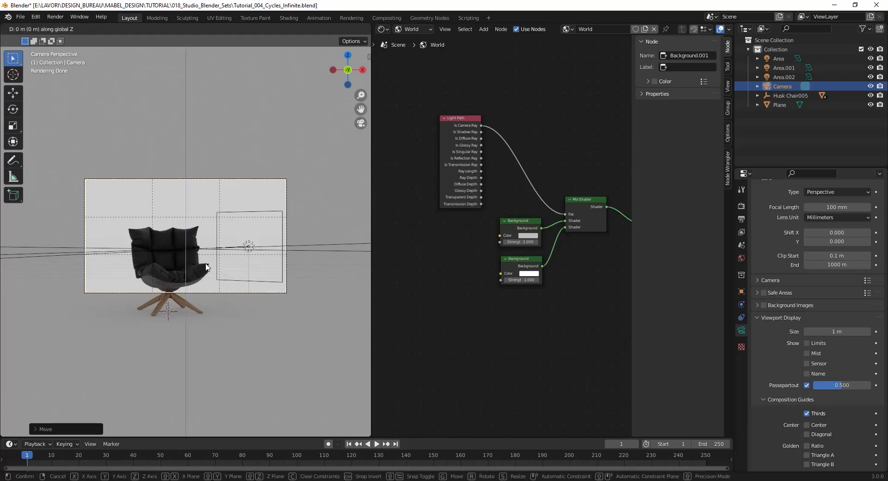
{"action": "mouse_move", "coordinate": [202, 287]}
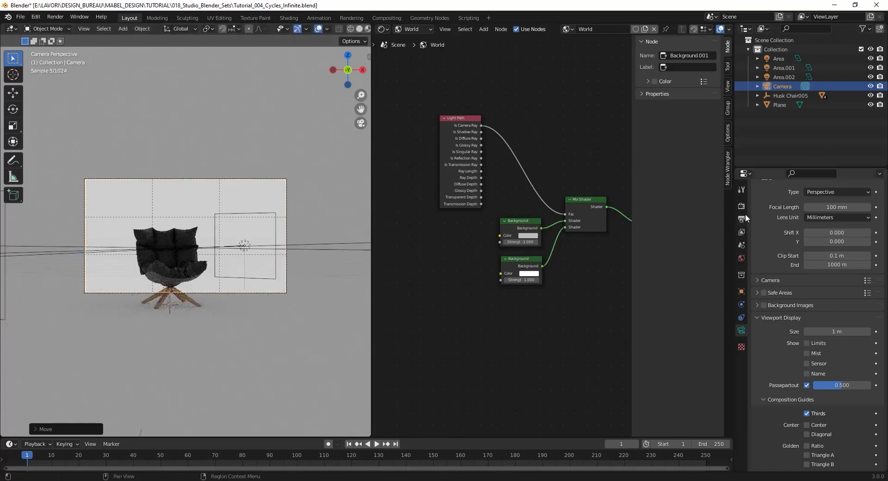
{"action": "left_click", "coordinate": [741, 206]}
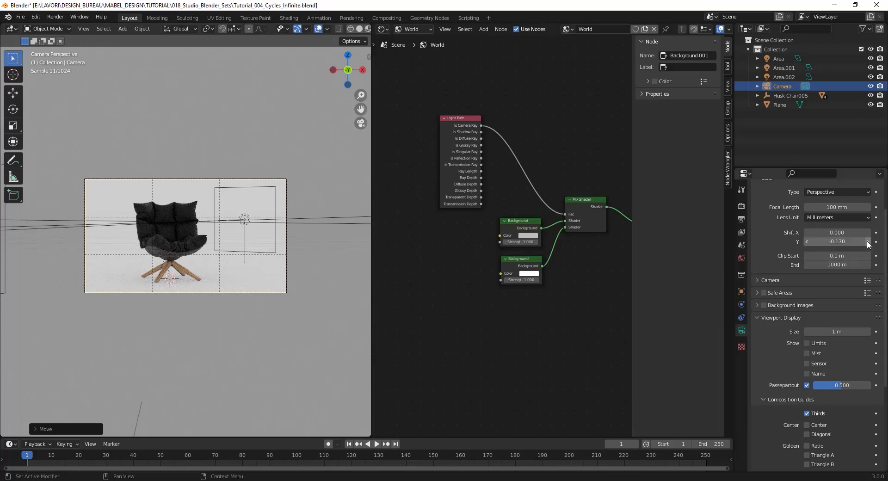
{"action": "key", "text": "g"}
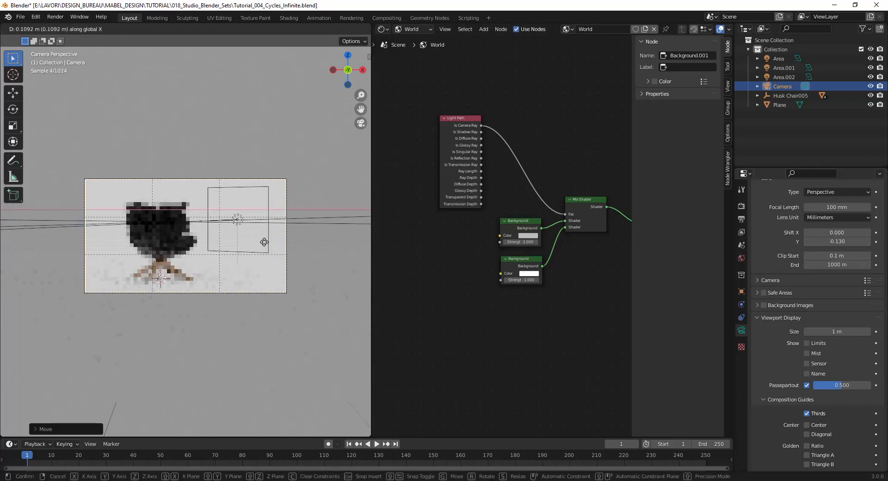
{"action": "mouse_move", "coordinate": [270, 240]}
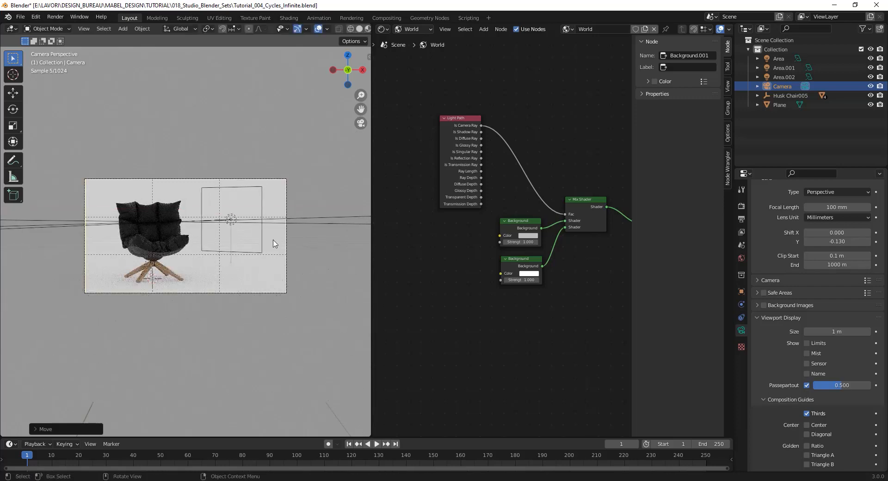
{"action": "mouse_move", "coordinate": [258, 140]}
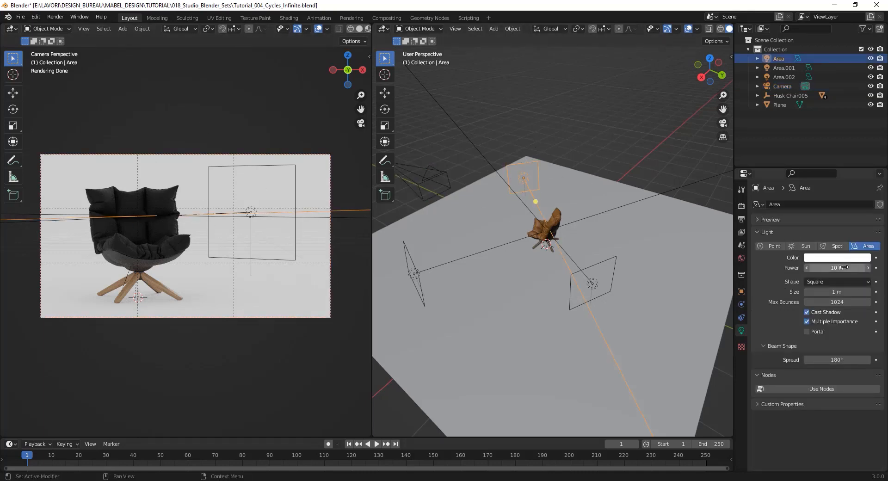
Step: Set the first area light's size to 0.5 m
{"action": "double_click", "coordinate": [836, 268]}
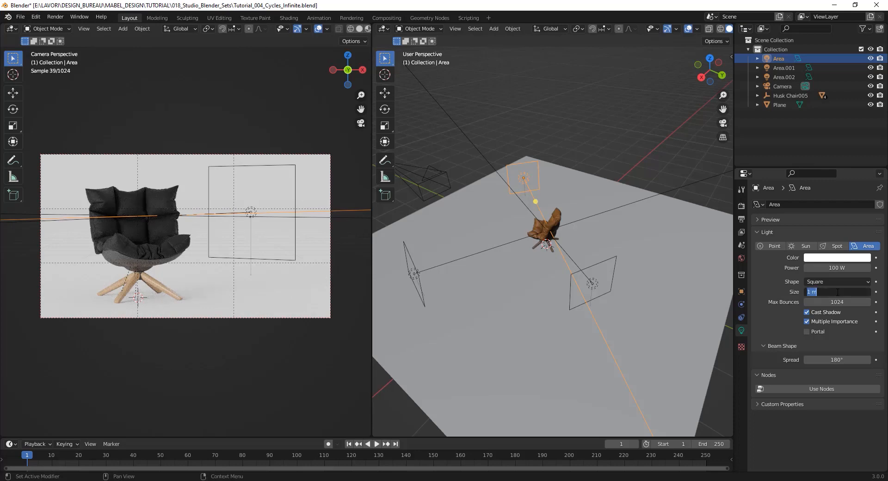
{"action": "type", "text": "0.5"}
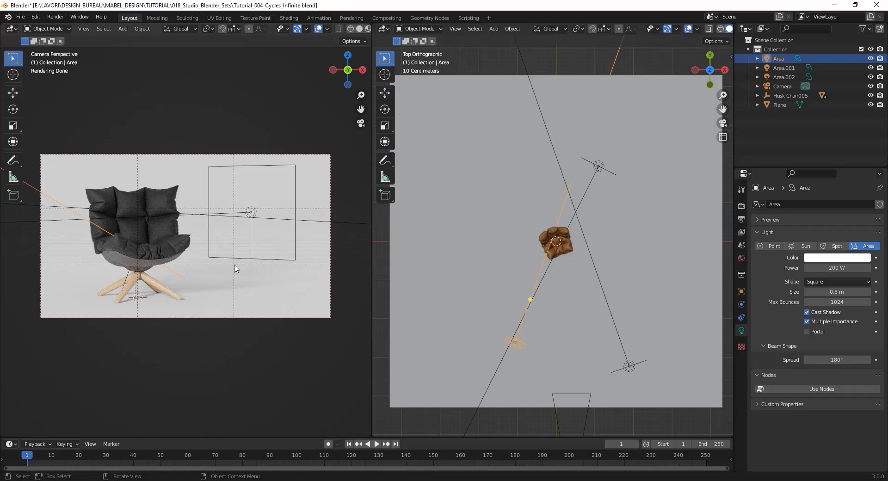
{"action": "mouse_move", "coordinate": [231, 265]}
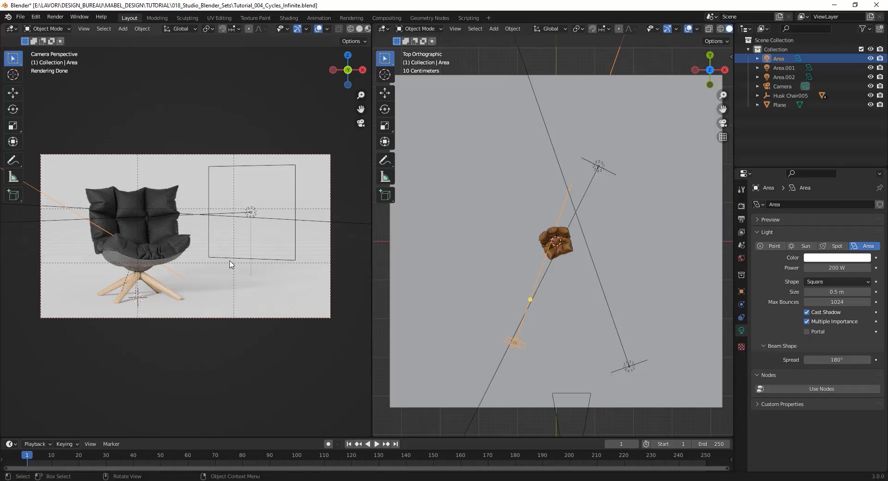
{"action": "mouse_move", "coordinate": [373, 168]}
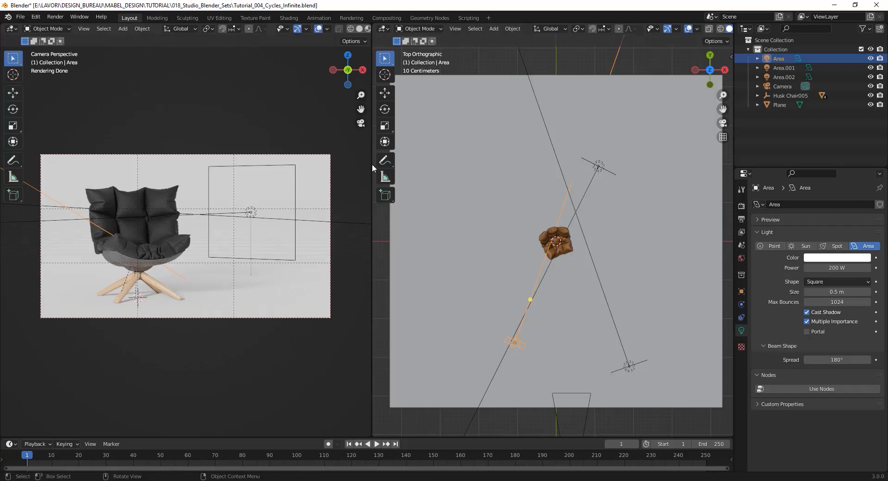
Step: Give rim light Area.002 300 W power and move it farther behind the chair
{"action": "left_click", "coordinate": [785, 76]}
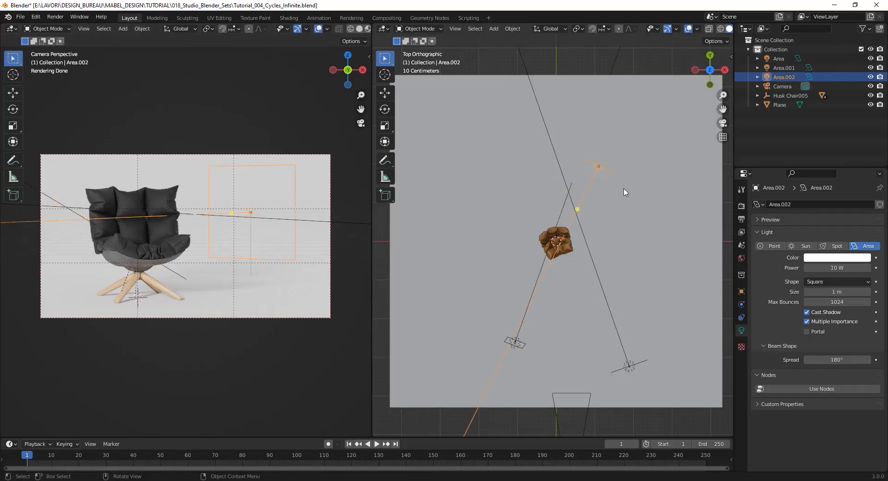
{"action": "mouse_move", "coordinate": [599, 167]}
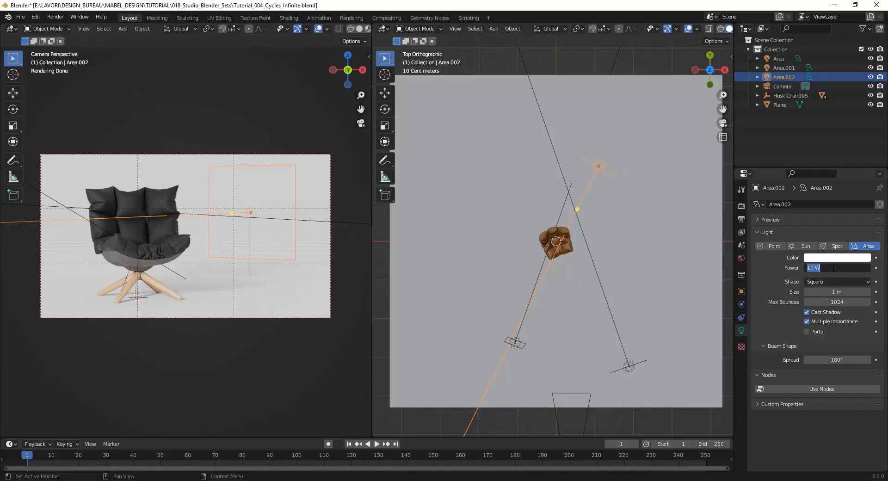
{"action": "type", "text": "300"}
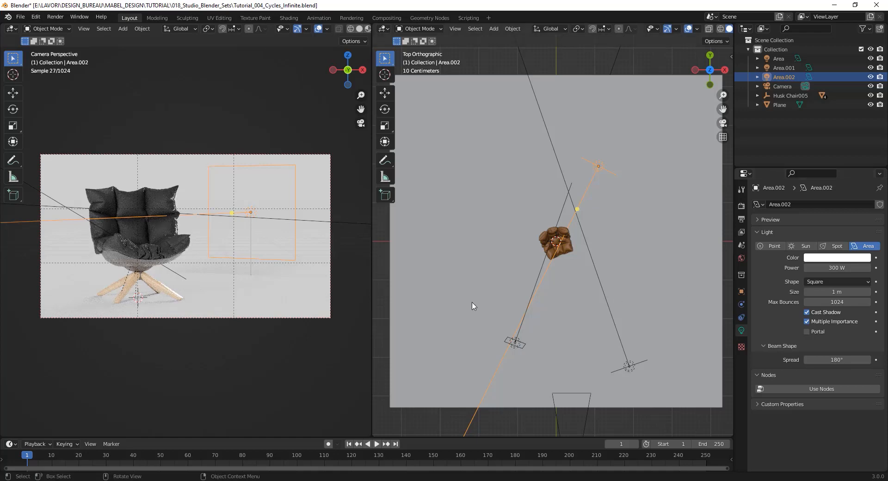
{"action": "mouse_move", "coordinate": [230, 289]}
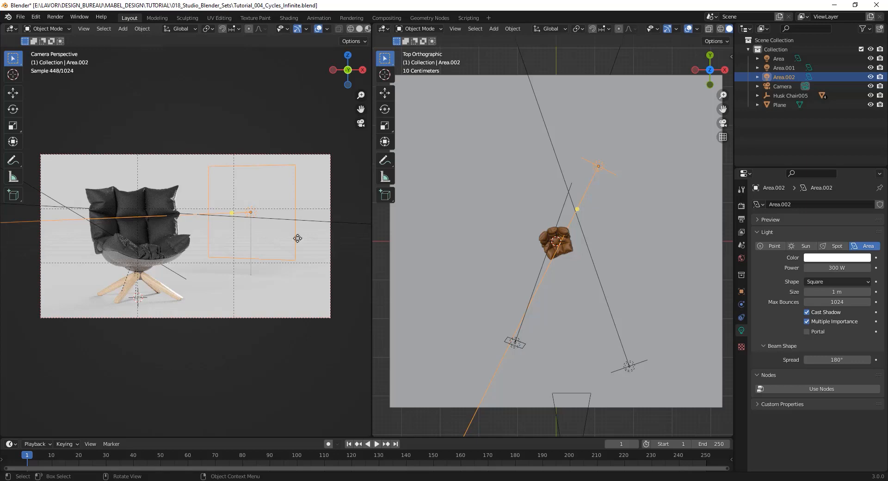
{"action": "left_click", "coordinate": [780, 105]}
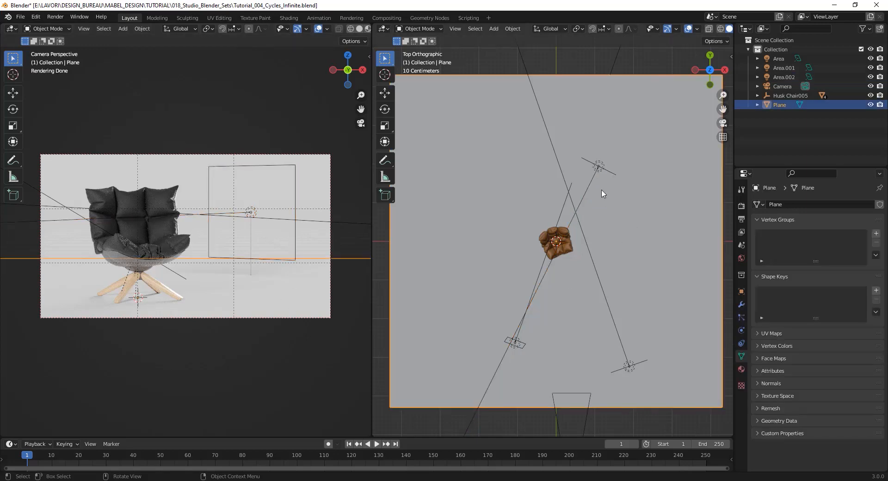
{"action": "key", "text": "g"}
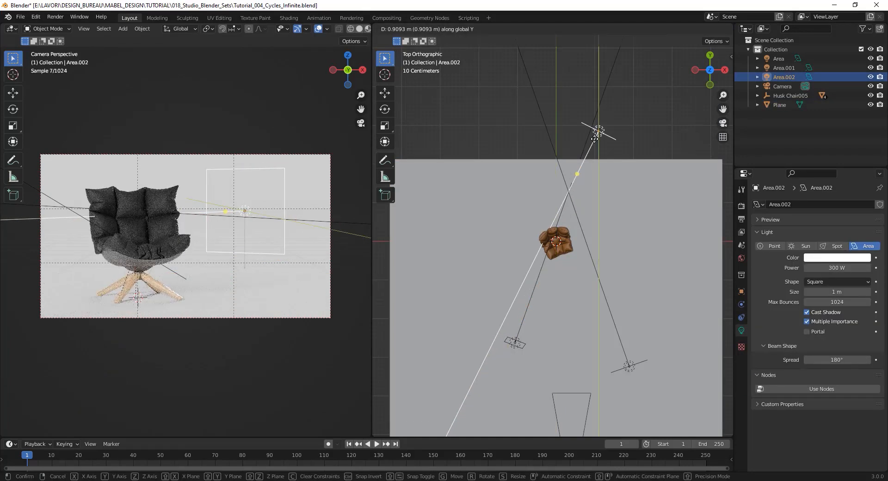
{"action": "left_click", "coordinate": [651, 149]}
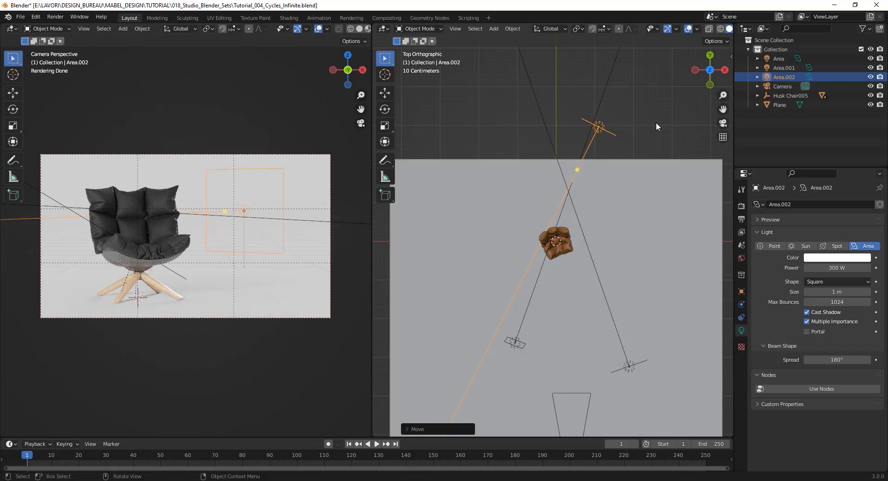
{"action": "mouse_move", "coordinate": [629, 120]}
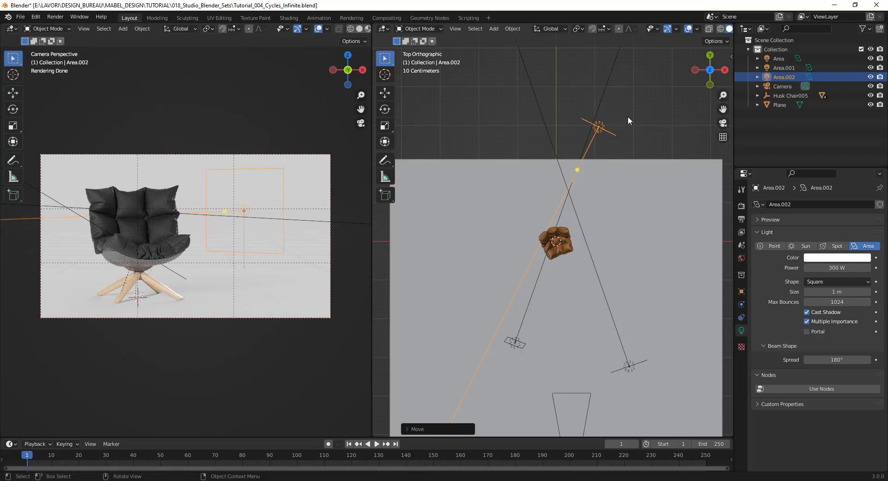
{"action": "mouse_move", "coordinate": [666, 128]}
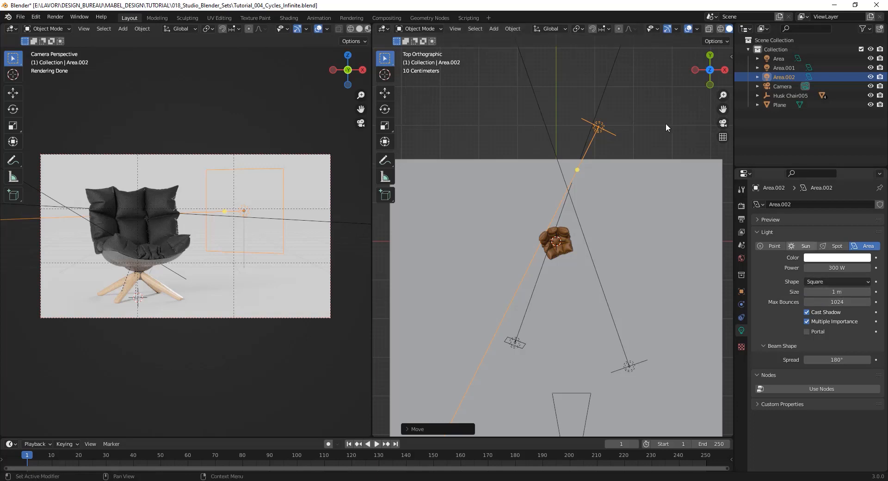
Step: Make the light a narrow rectangle, shrinking Size X to 0.4 m
{"action": "left_click", "coordinate": [837, 282]}
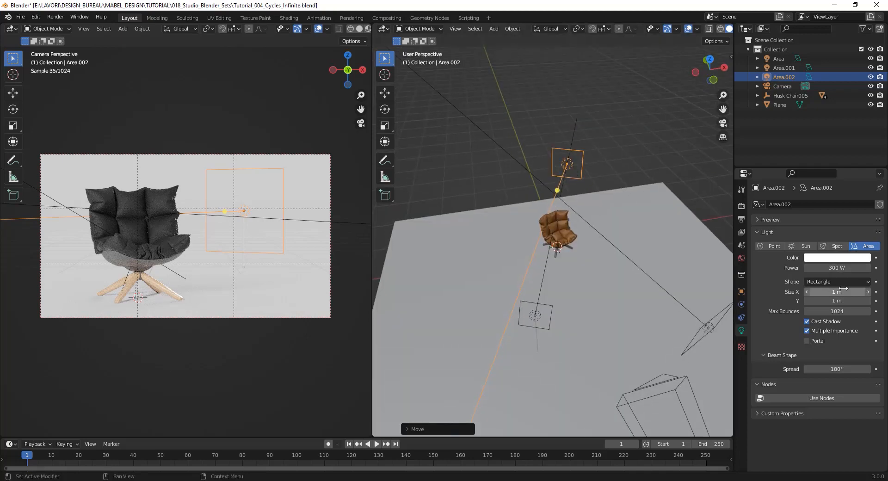
{"action": "left_click_drag", "start_coordinate": [844, 291], "coordinate": [810, 292]}
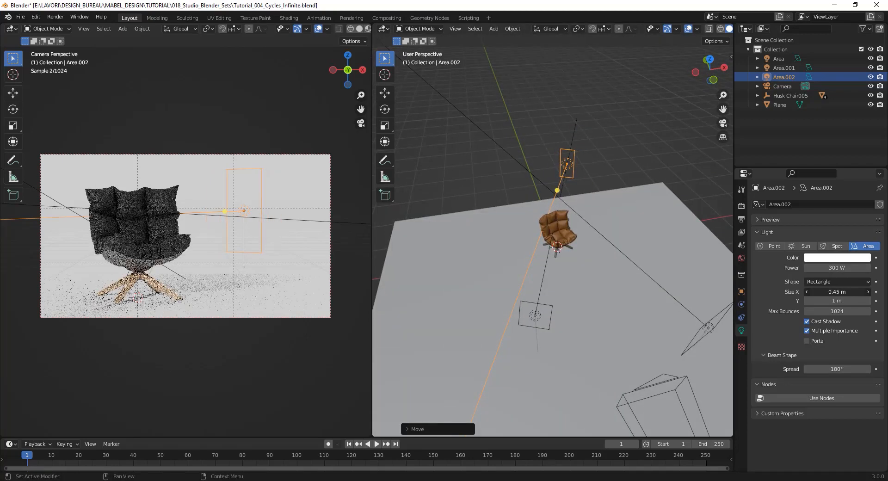
{"action": "left_click", "coordinate": [837, 291]}
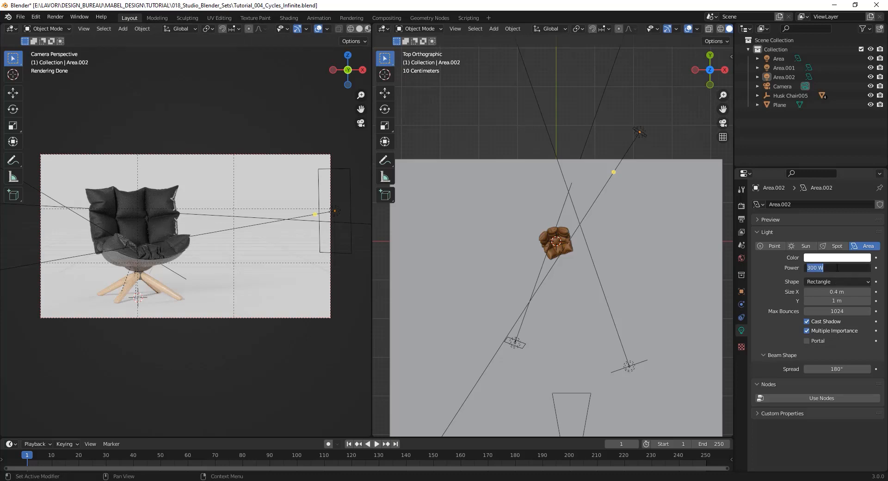
Step: Enter 600 W as the rim light's power
{"action": "type", "text": "600"}
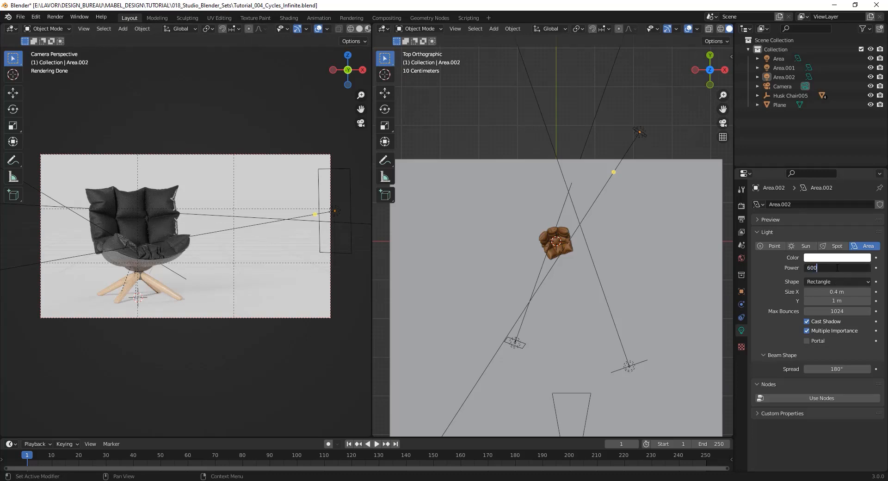
{"action": "key", "text": "Return"}
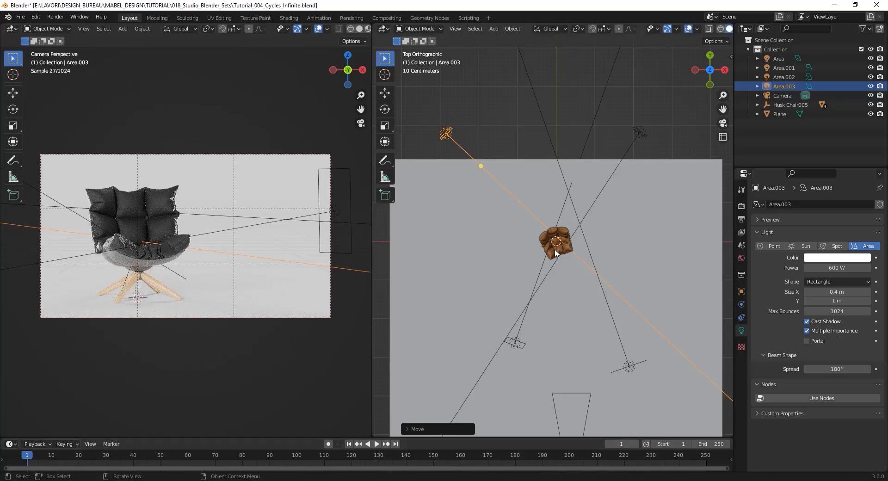
{"action": "mouse_move", "coordinate": [654, 134]}
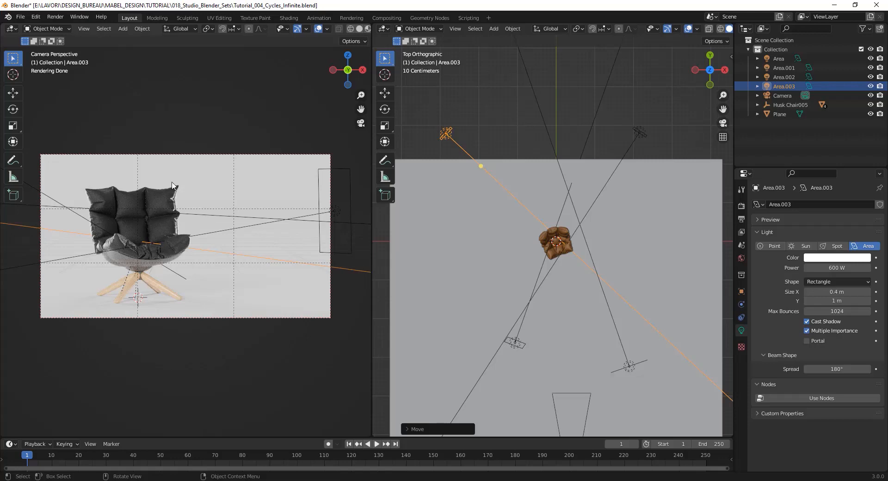
{"action": "mouse_move", "coordinate": [177, 196]}
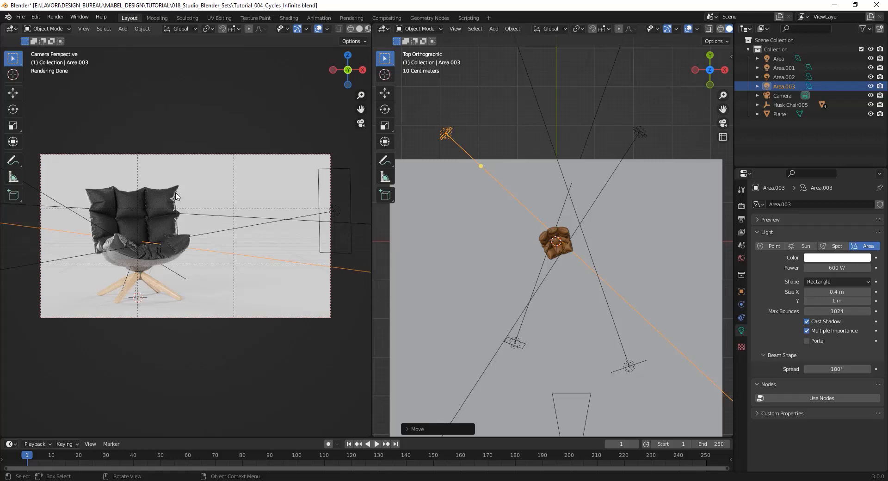
{"action": "mouse_move", "coordinate": [600, 148]}
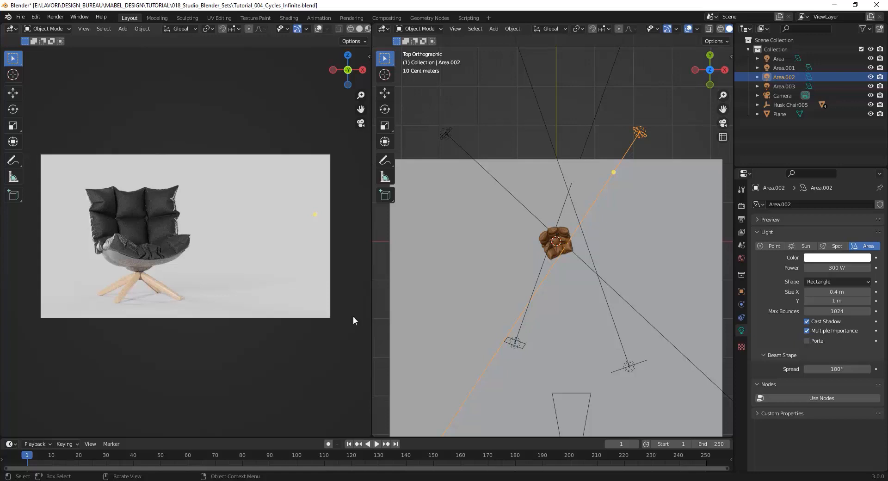
{"action": "mouse_move", "coordinate": [59, 151]}
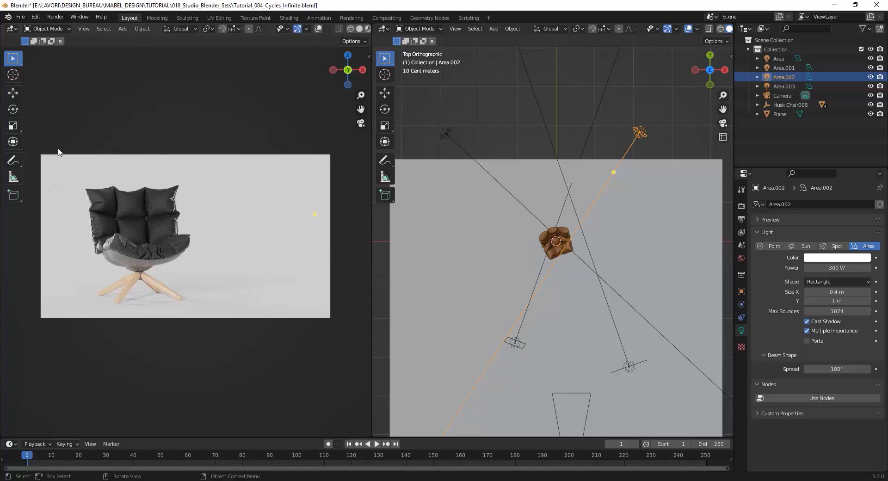
Step: Review Area.002's settings: 300 W, 0.4 × 1 m rectangle, 180° spread
{"action": "left_click", "coordinate": [298, 358]}
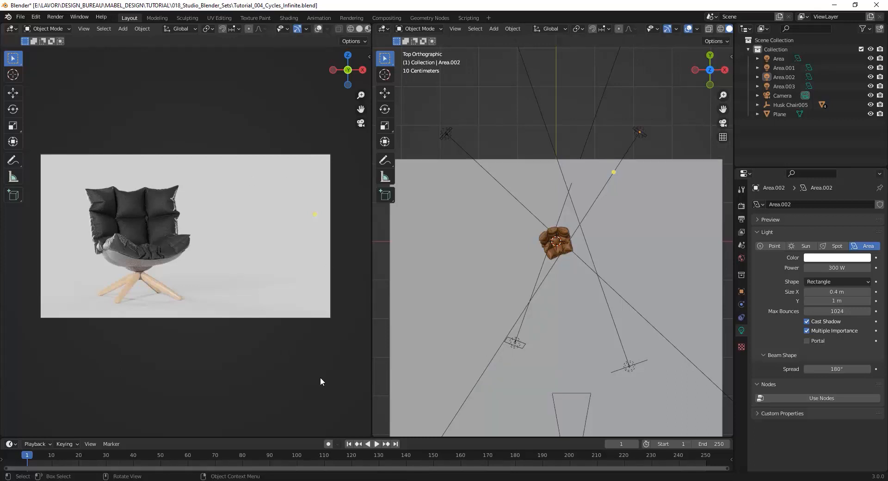
{"action": "mouse_move", "coordinate": [741, 211]}
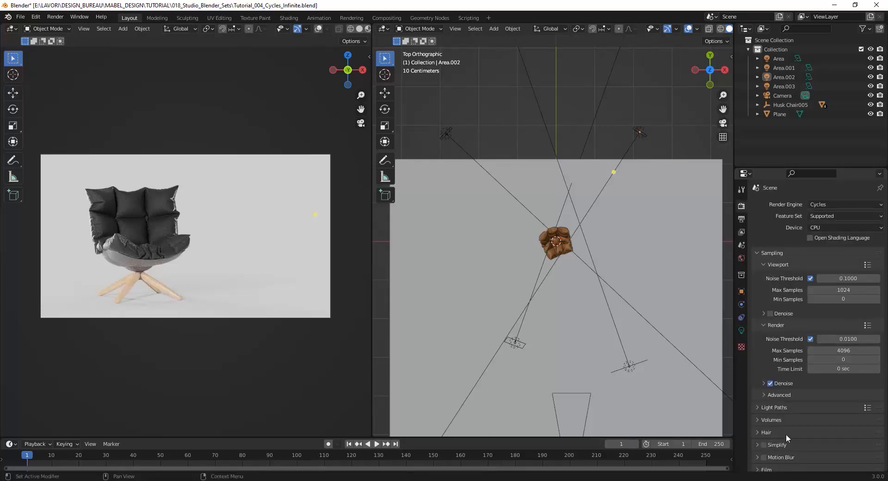
Step: Expand the Film and Color Management panels and set the Look to Medium High Contrast
{"action": "scroll", "scroll_direction": "down", "scroll_amount": 3}
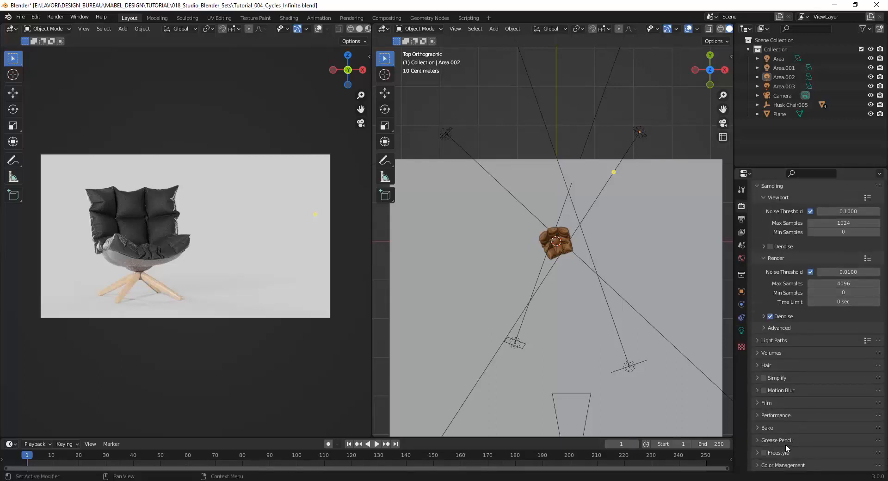
{"action": "left_click", "coordinate": [766, 402]}
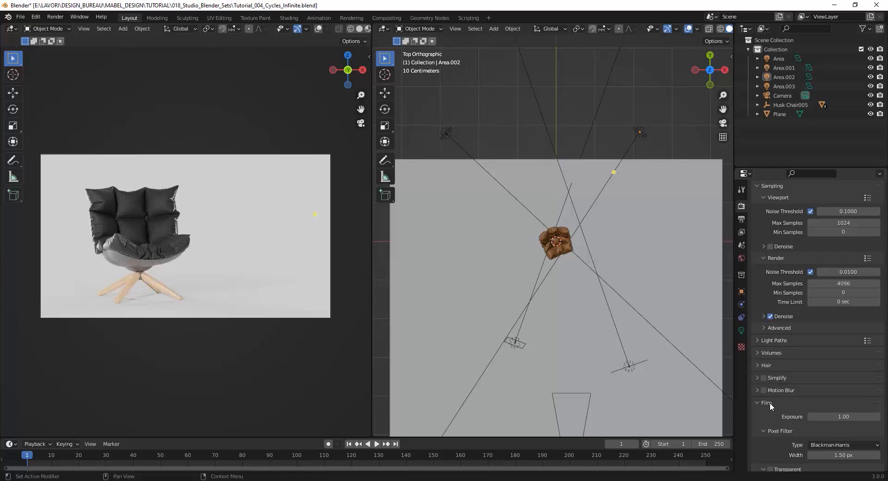
{"action": "scroll", "scroll_direction": "down", "scroll_amount": 3}
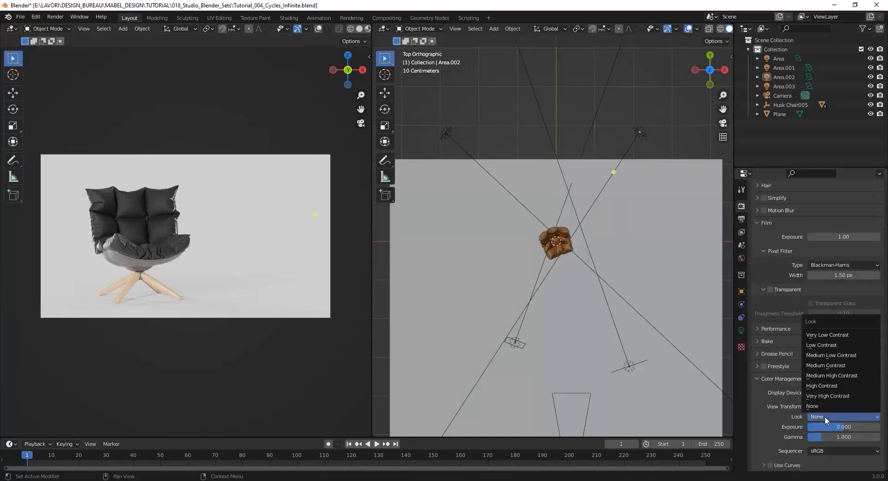
{"action": "mouse_move", "coordinate": [825, 375]}
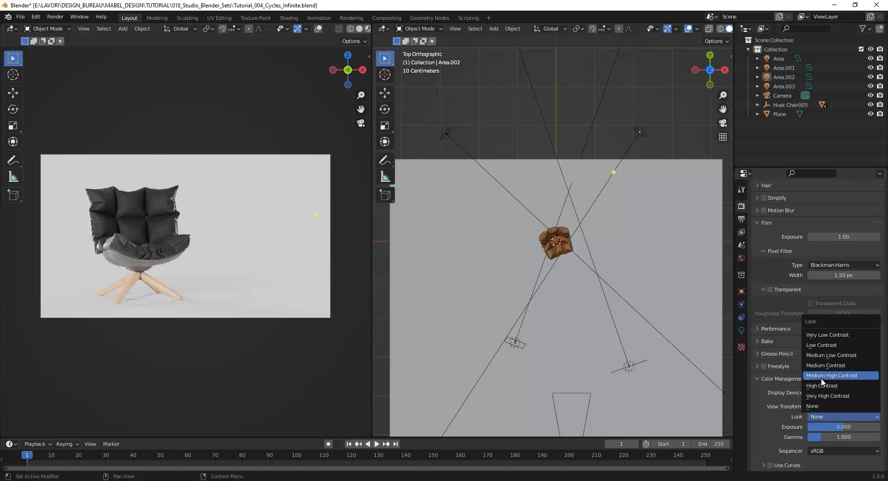
{"action": "left_click", "coordinate": [832, 375]}
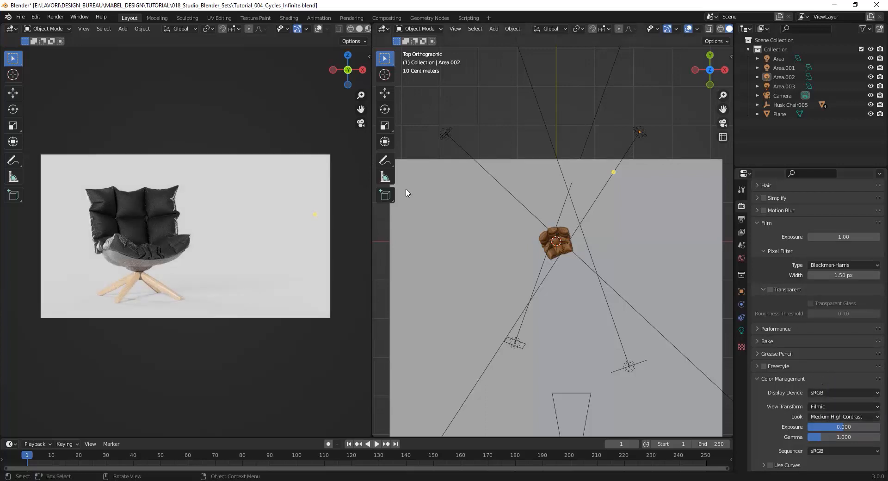
{"action": "mouse_move", "coordinate": [174, 94]}
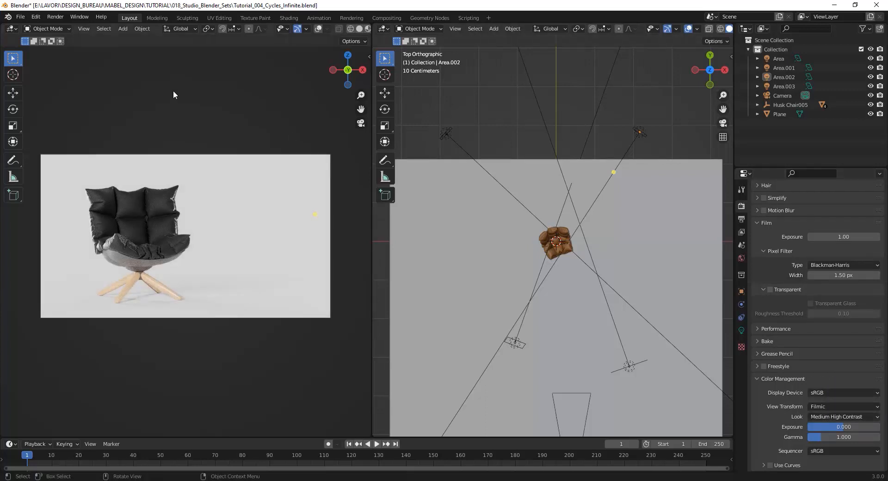
Step: Switch the right editor to the World Shader Editor and edit the upper Background colour's brightness
{"action": "left_click", "coordinate": [383, 28]}
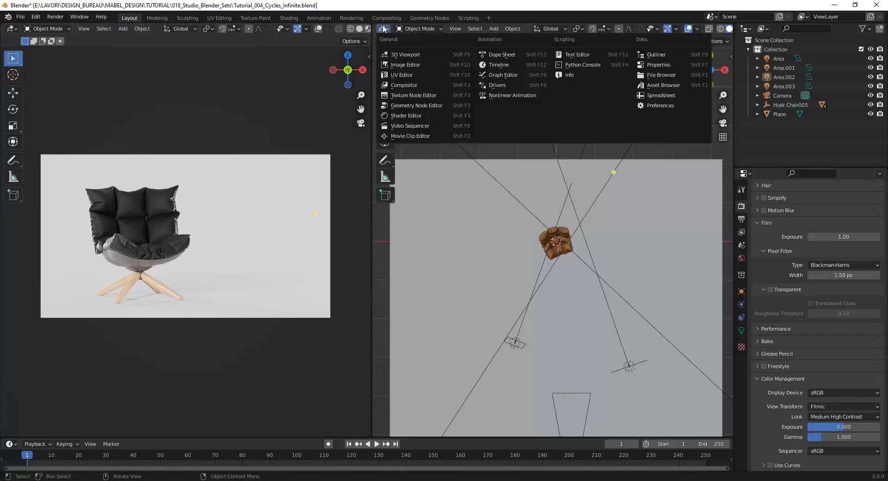
{"action": "mouse_move", "coordinate": [406, 116]}
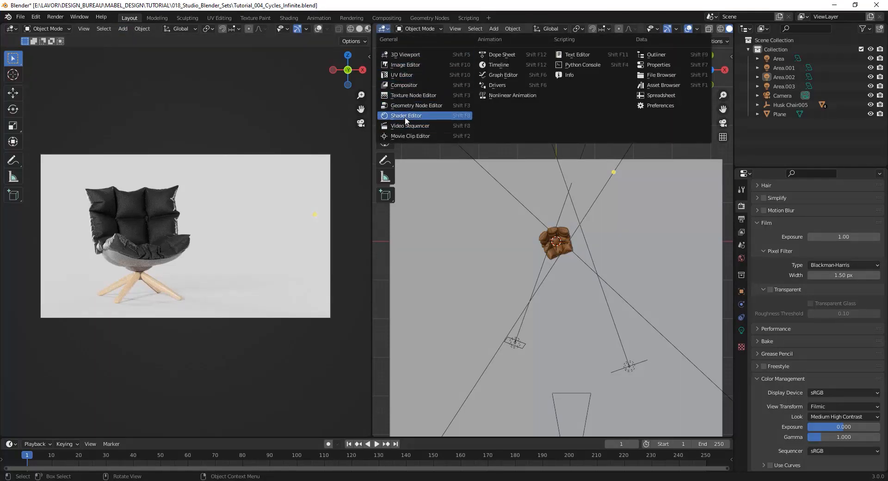
{"action": "left_click", "coordinate": [406, 116]}
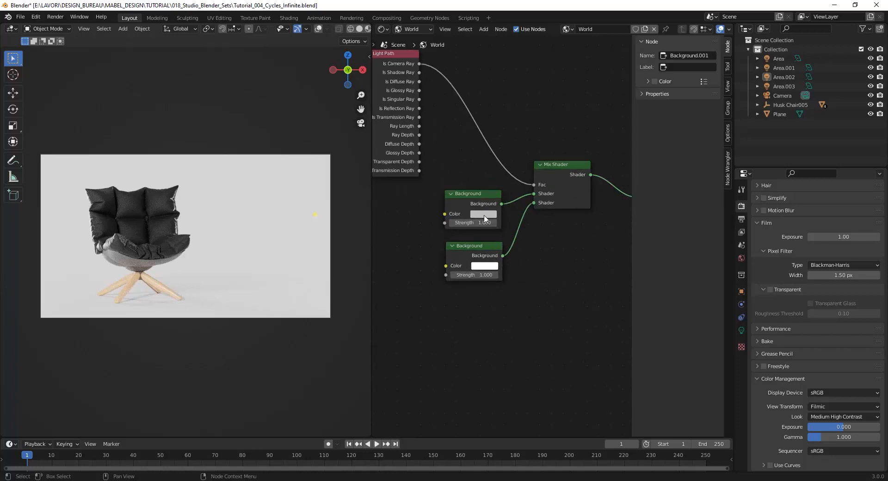
{"action": "left_click", "coordinate": [484, 213]}
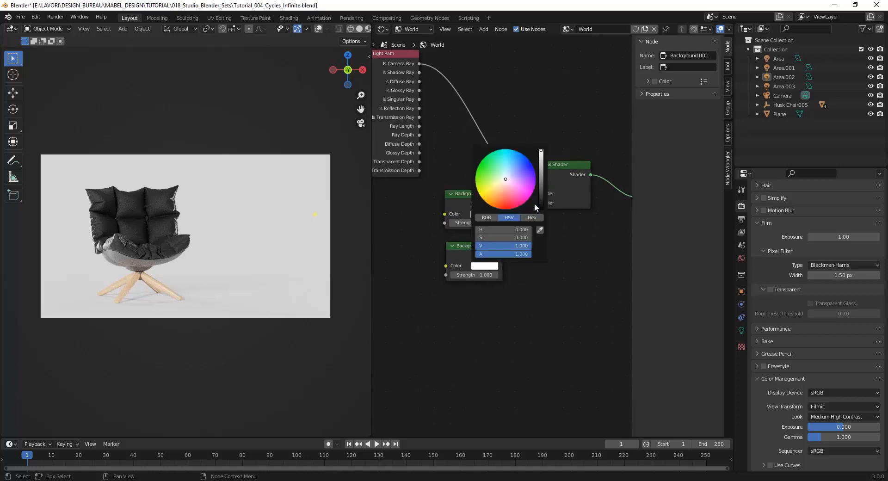
{"action": "double_click", "coordinate": [503, 246]}
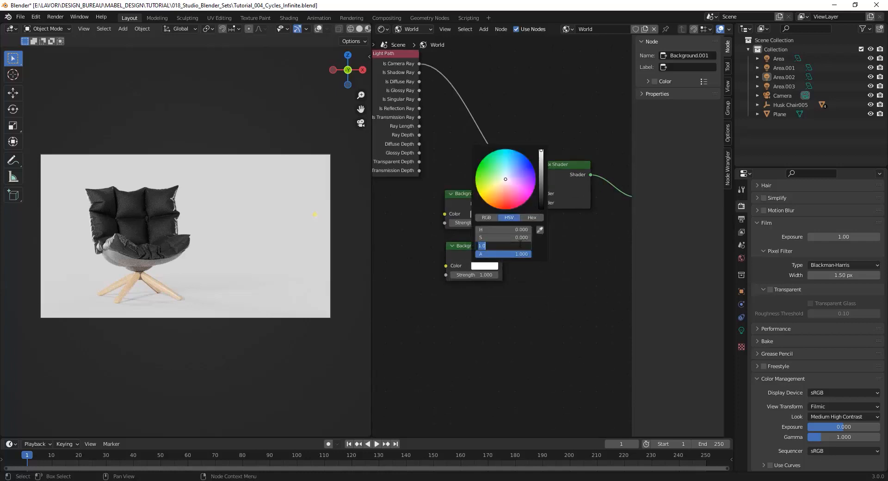
{"action": "left_click", "coordinate": [504, 246]}
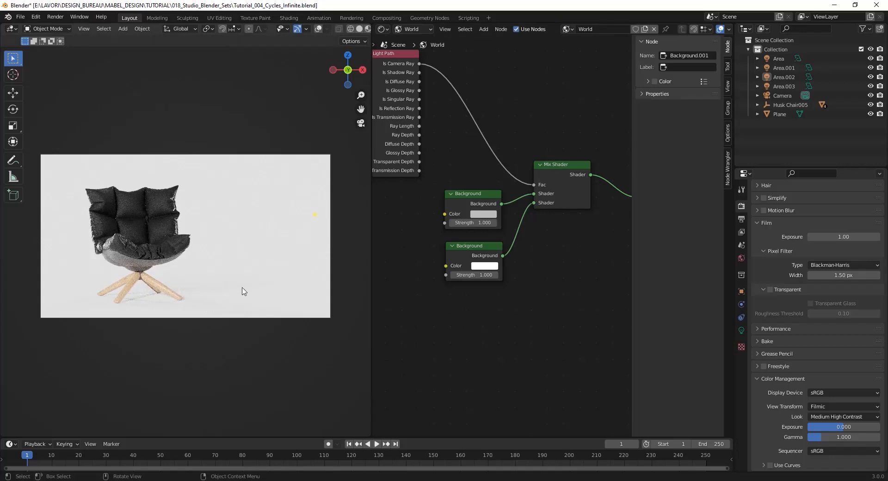
{"action": "mouse_move", "coordinate": [448, 269]}
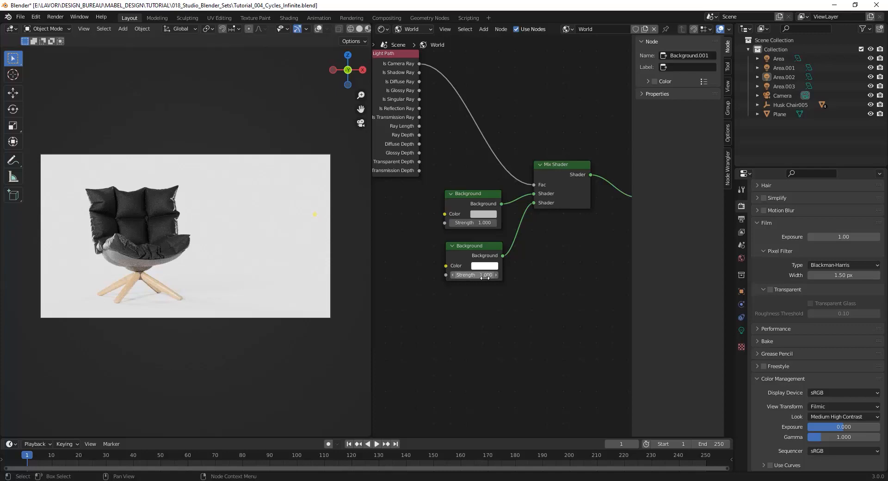
Step: Readjust the upper Background colour to a light grey of about 0.9 brightness
{"action": "left_click", "coordinate": [482, 213]}
{"action": "type", "text": "1.25"}
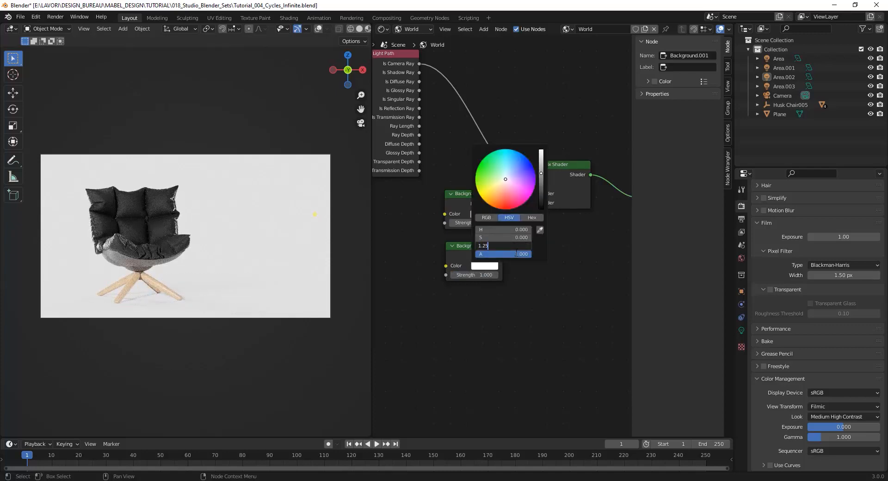
{"action": "key", "text": "Return"}
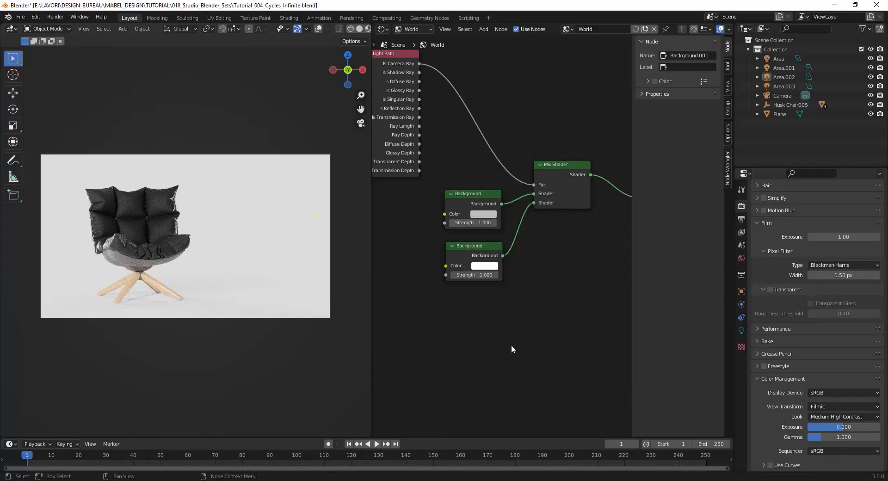
{"action": "mouse_move", "coordinate": [454, 166]}
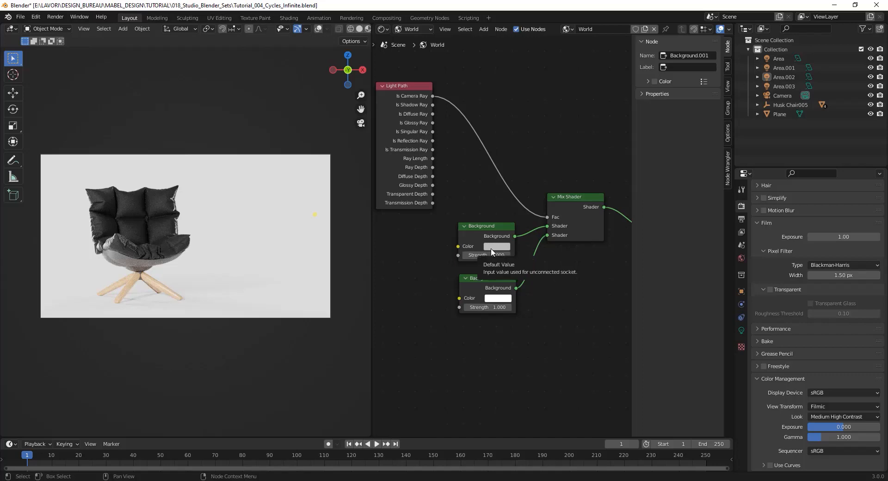
{"action": "left_click", "coordinate": [497, 246]}
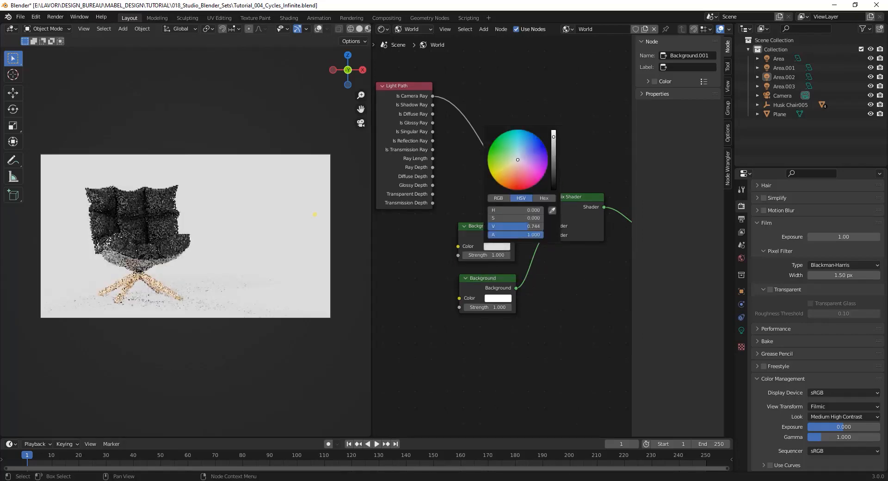
{"action": "left_click", "coordinate": [519, 226]}
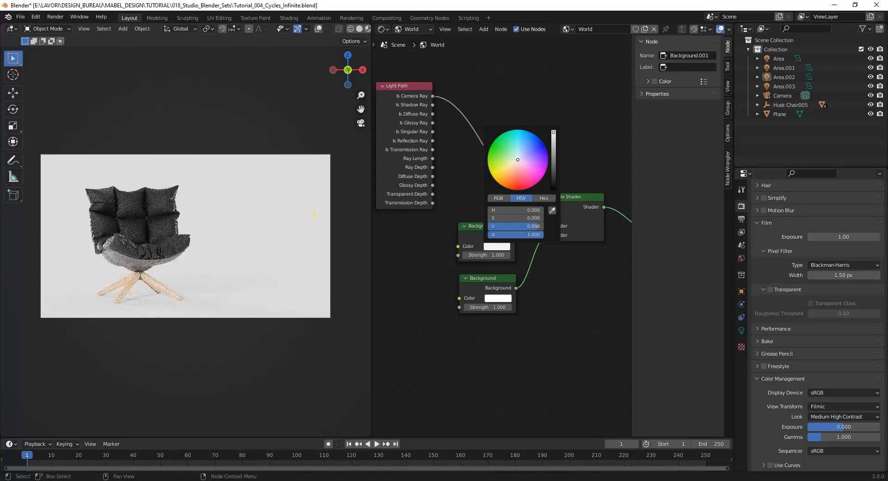
{"action": "left_click", "coordinate": [575, 139]}
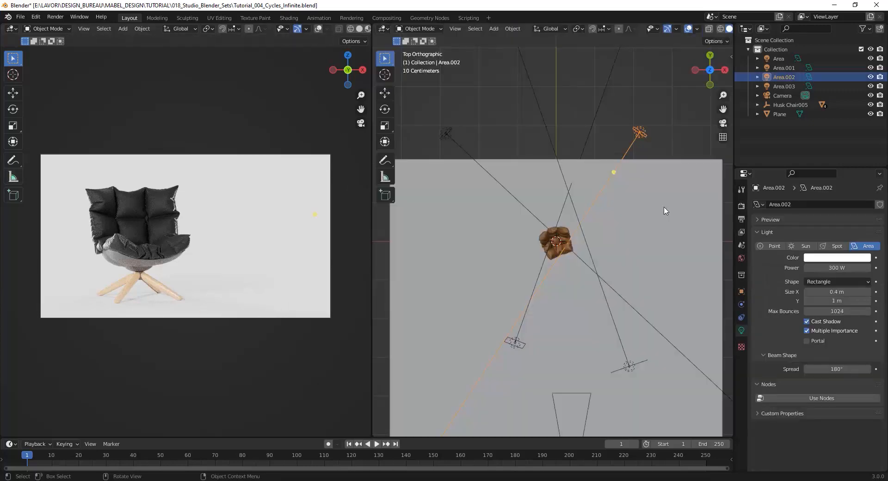
{"action": "mouse_move", "coordinate": [288, 219]}
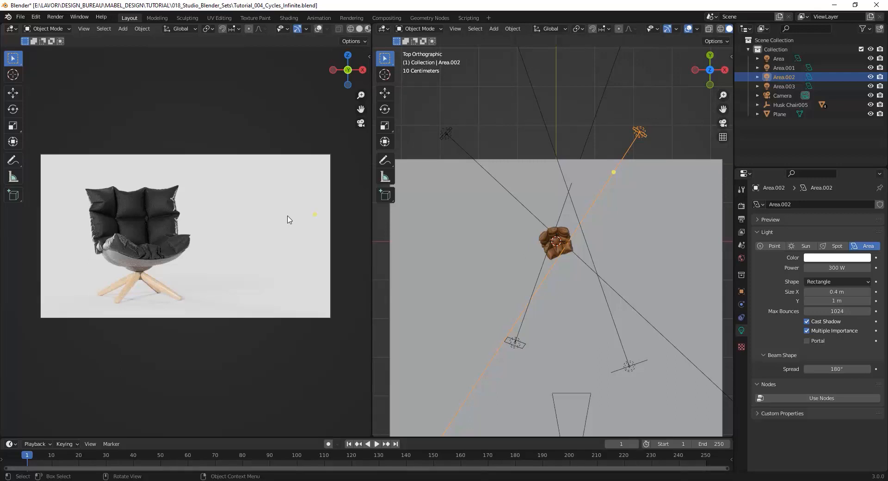
{"action": "mouse_move", "coordinate": [266, 235]}
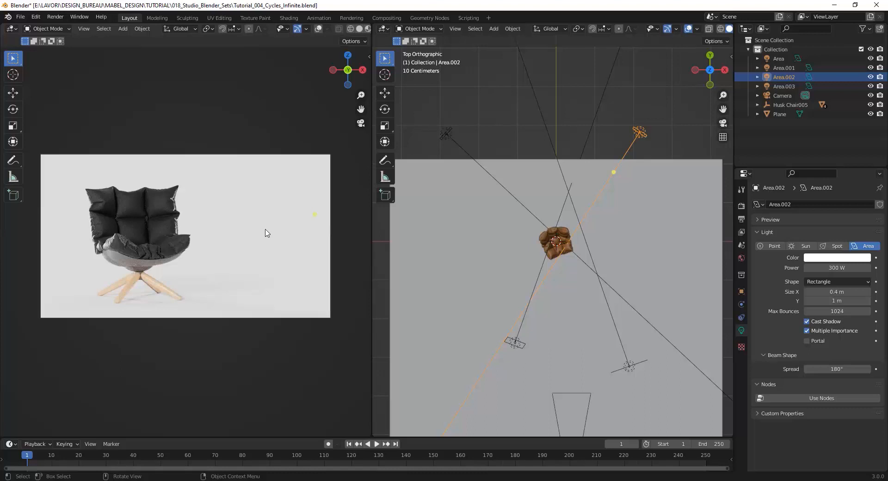
{"action": "mouse_move", "coordinate": [662, 170]}
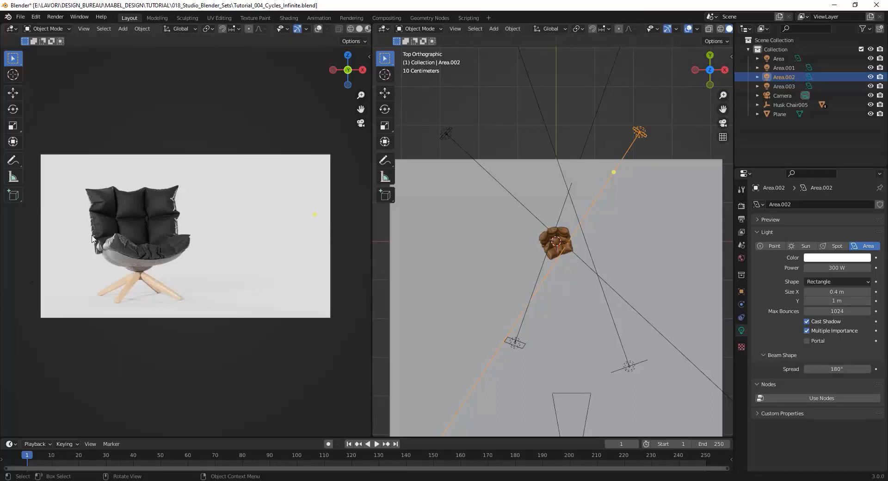
{"action": "mouse_move", "coordinate": [270, 107]}
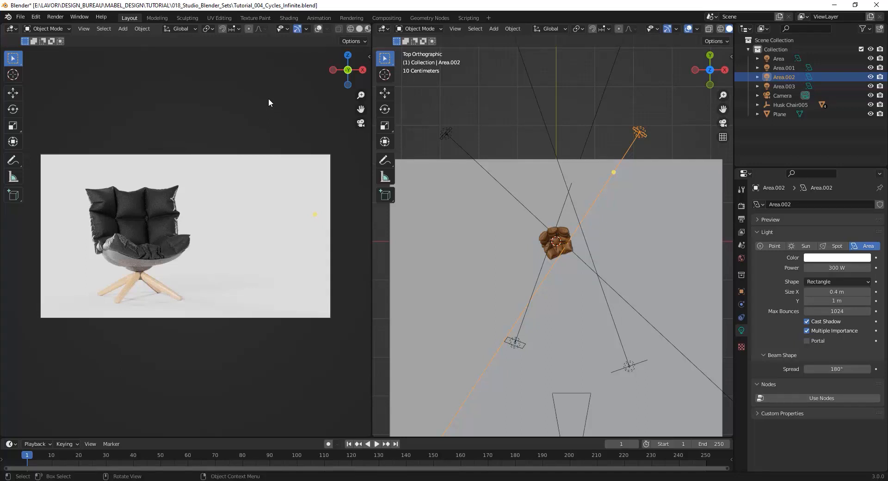
{"action": "mouse_move", "coordinate": [200, 60]}
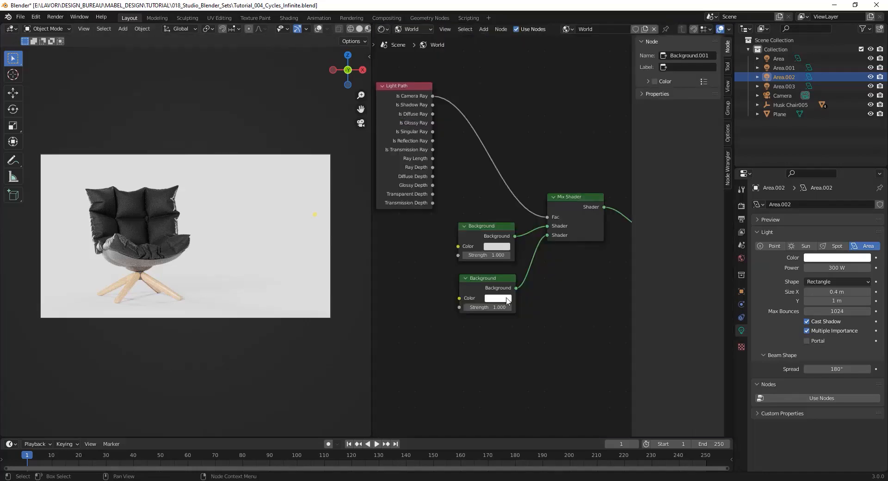
Step: Tint the lower Background node's colour to a pale blue
{"action": "left_click", "coordinate": [496, 297]}
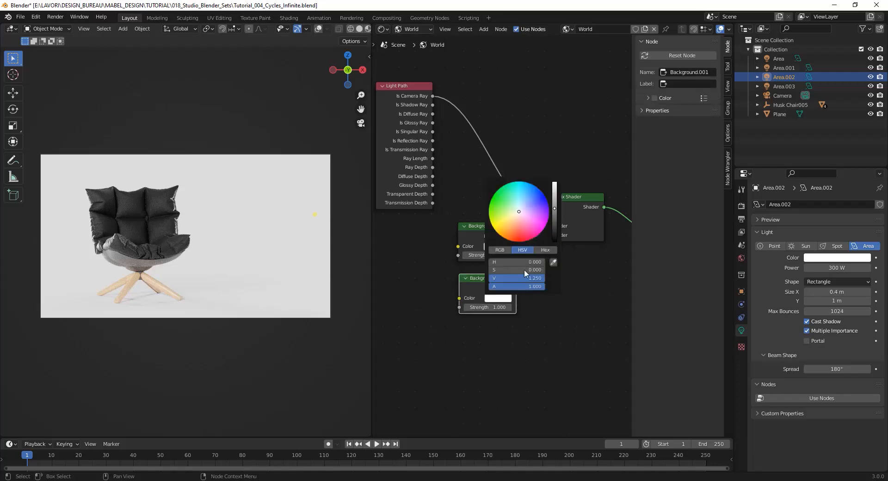
{"action": "left_click", "coordinate": [510, 224]}
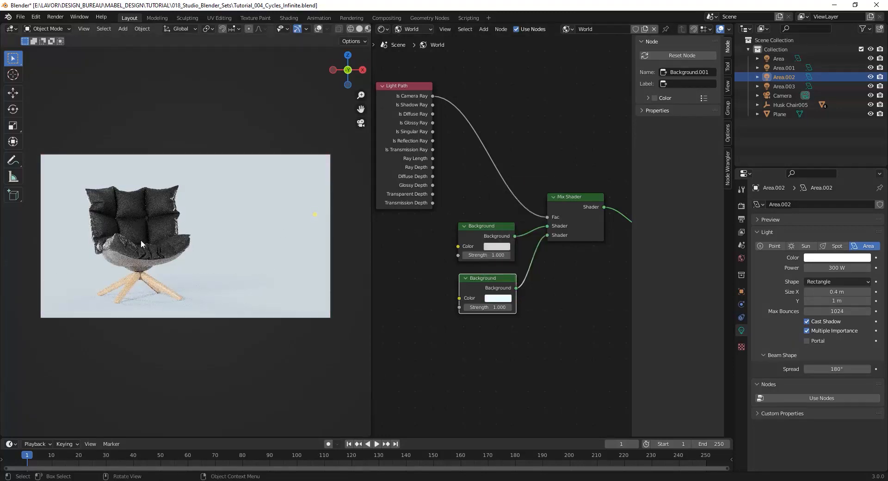
{"action": "mouse_move", "coordinate": [497, 295]}
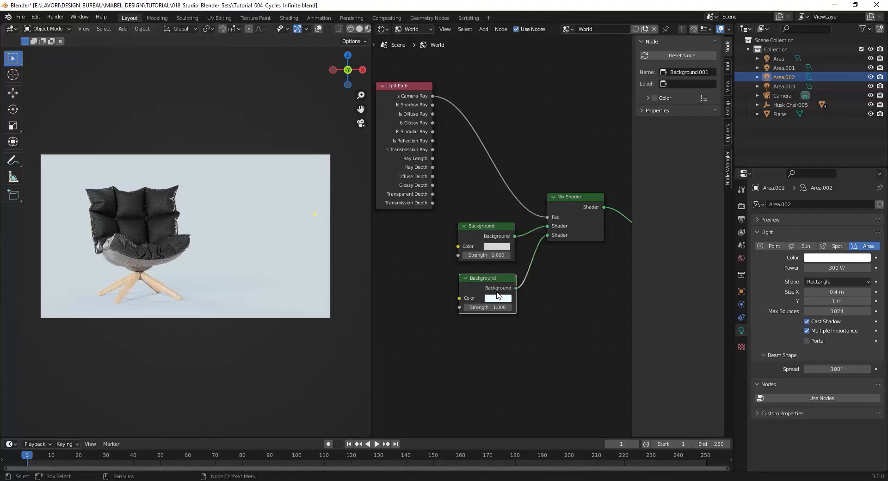
{"action": "mouse_move", "coordinate": [497, 298]}
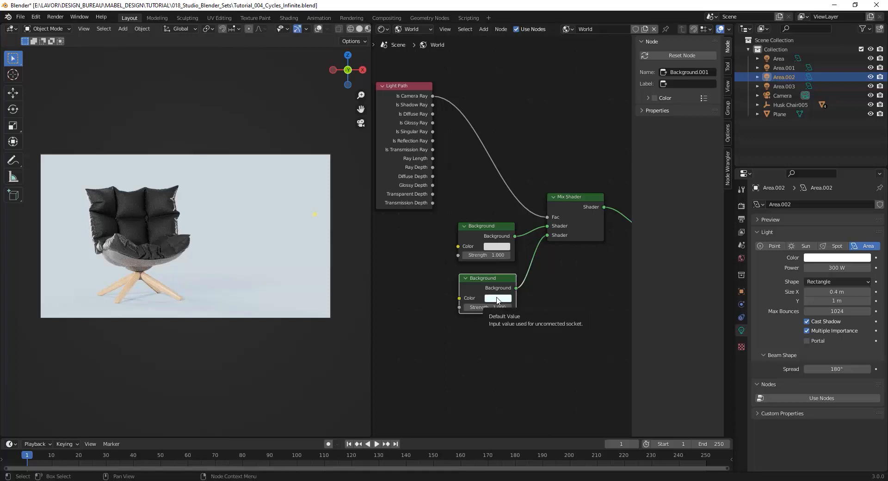